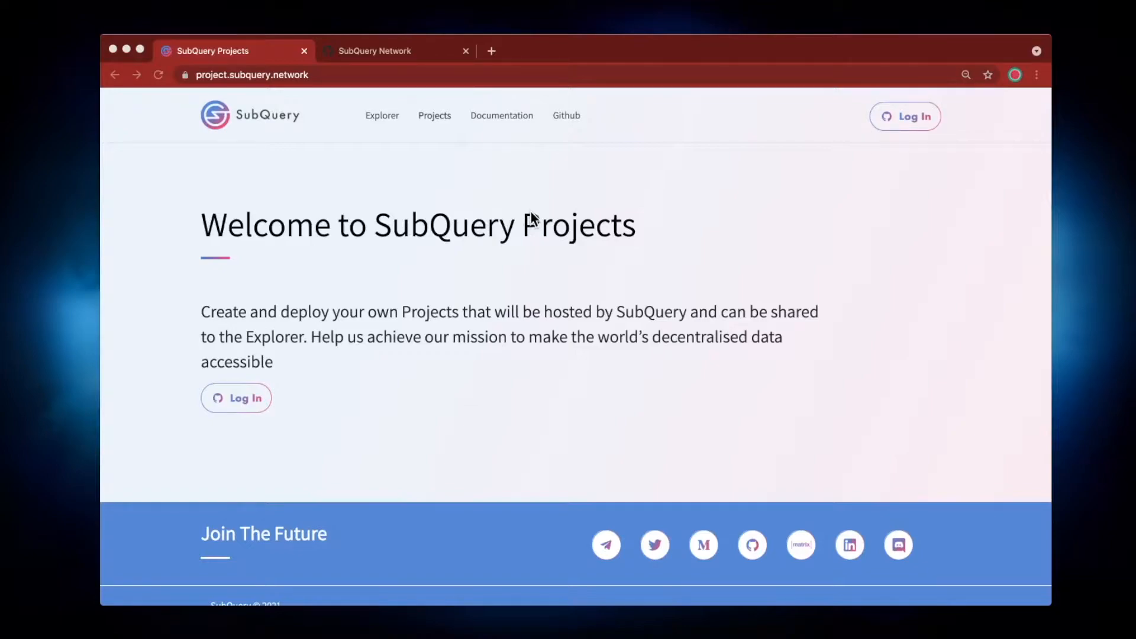
{"action": "mouse_move", "coordinate": [383, 323]}
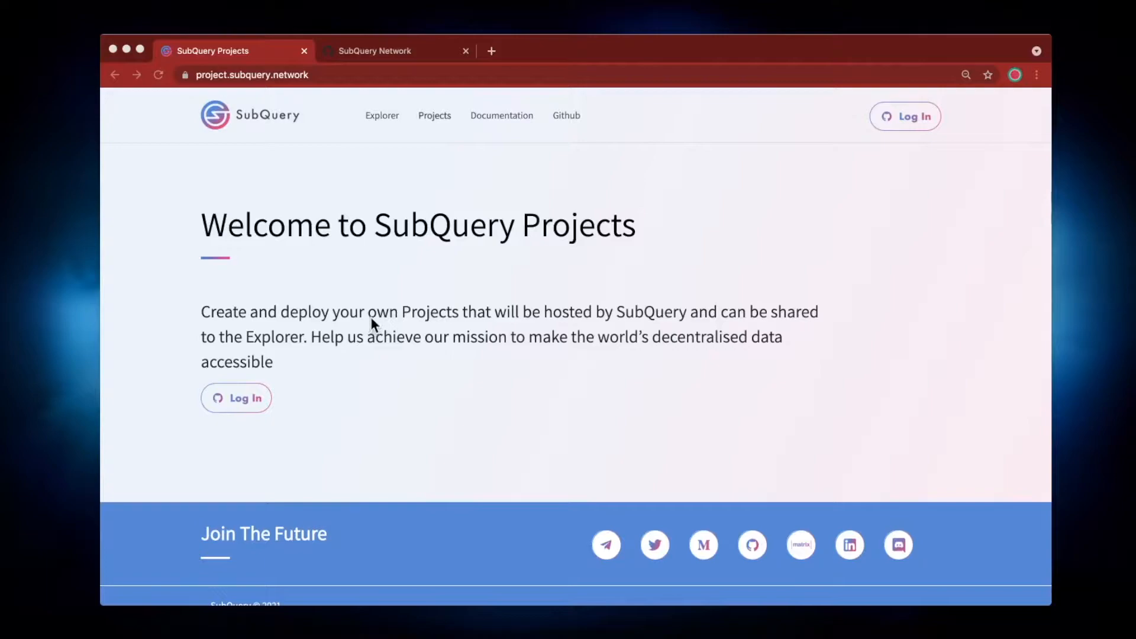
{"action": "mouse_move", "coordinate": [558, 319]}
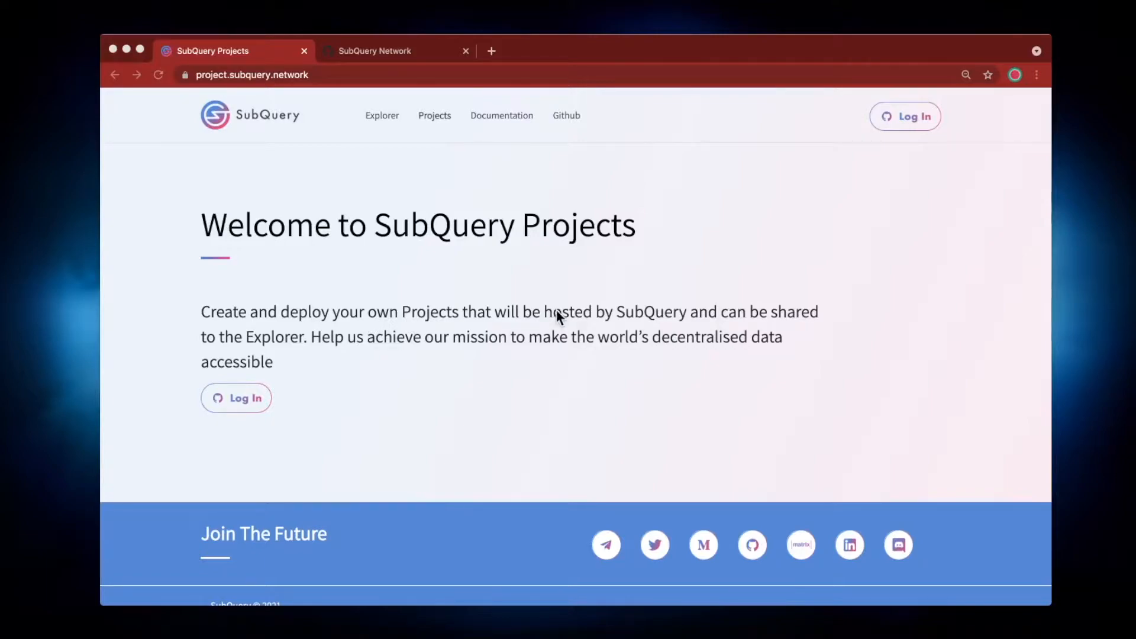
{"action": "mouse_move", "coordinate": [558, 303]}
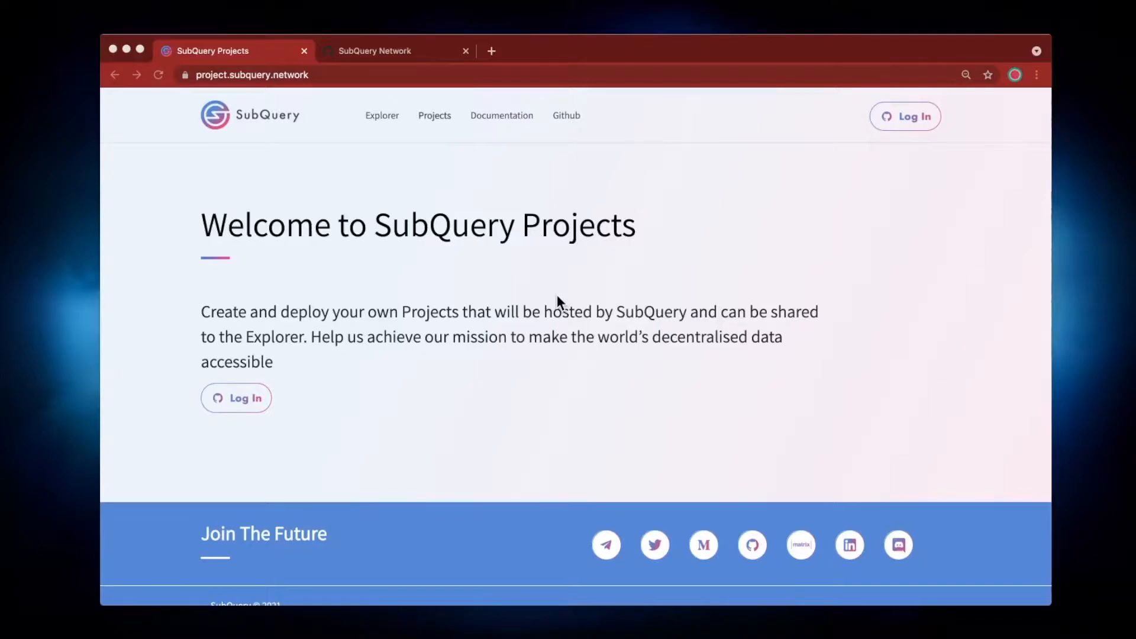
{"action": "mouse_move", "coordinate": [417, 61]}
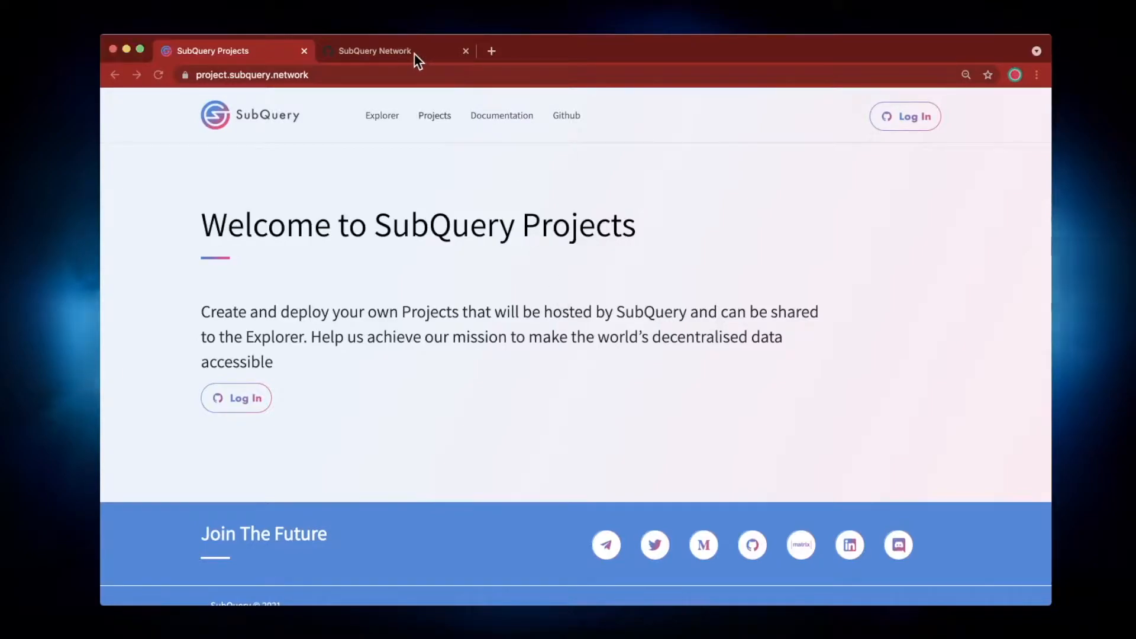
Go to the SubQuery Network organisation on GitHub and open the subql-helloworld repository
{"action": "left_click", "coordinate": [374, 51]}
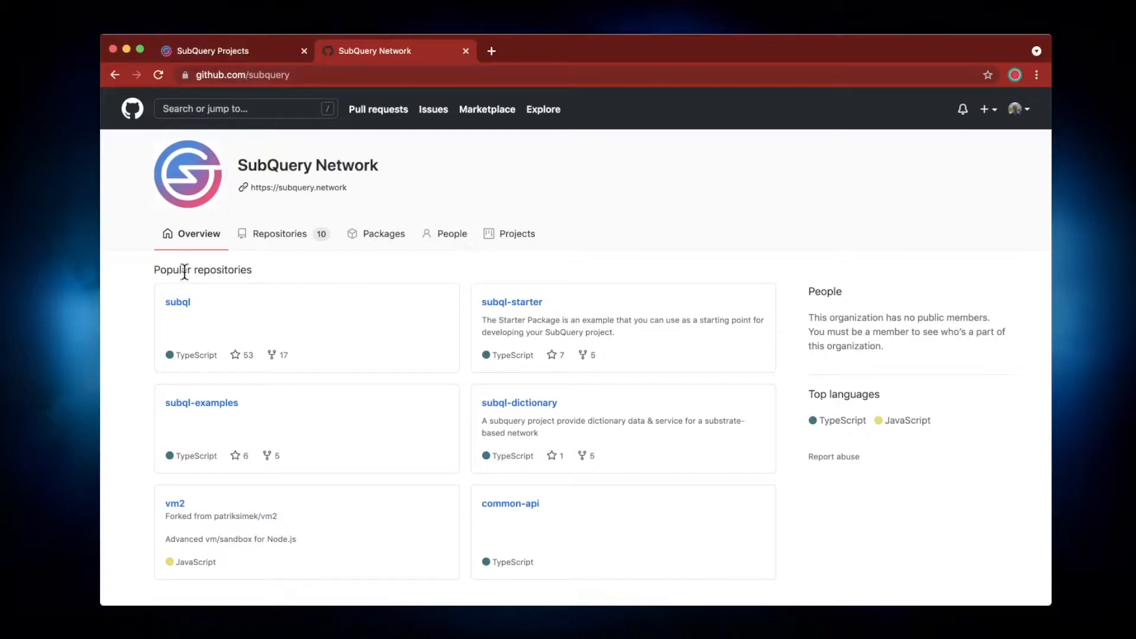
{"action": "mouse_move", "coordinate": [147, 313]}
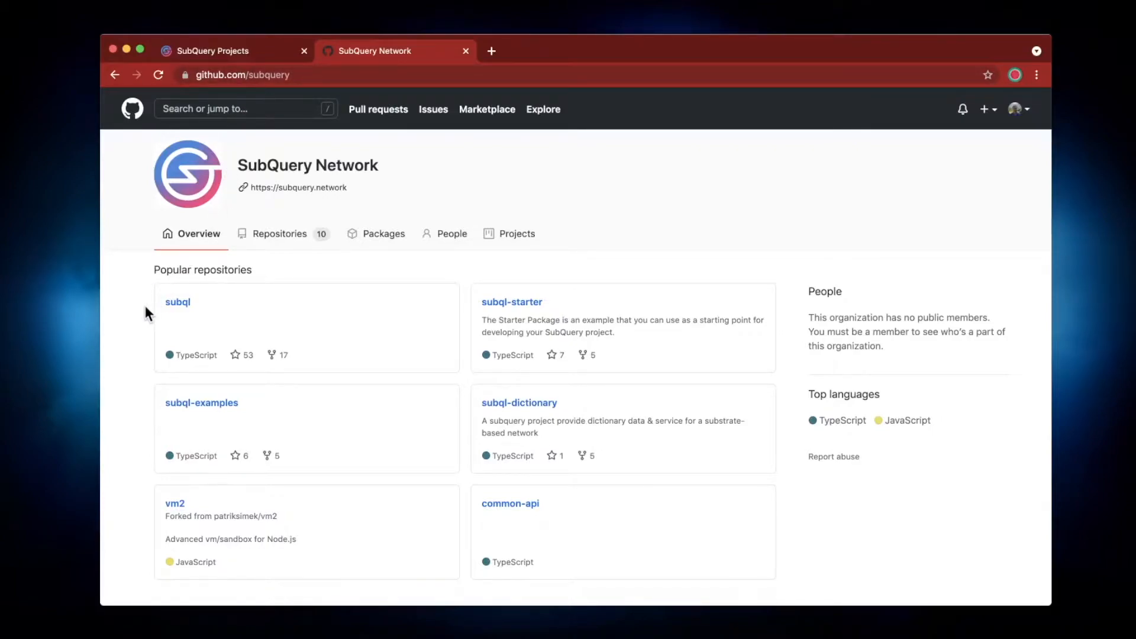
{"action": "scroll", "scroll_direction": "down", "scroll_amount": 3}
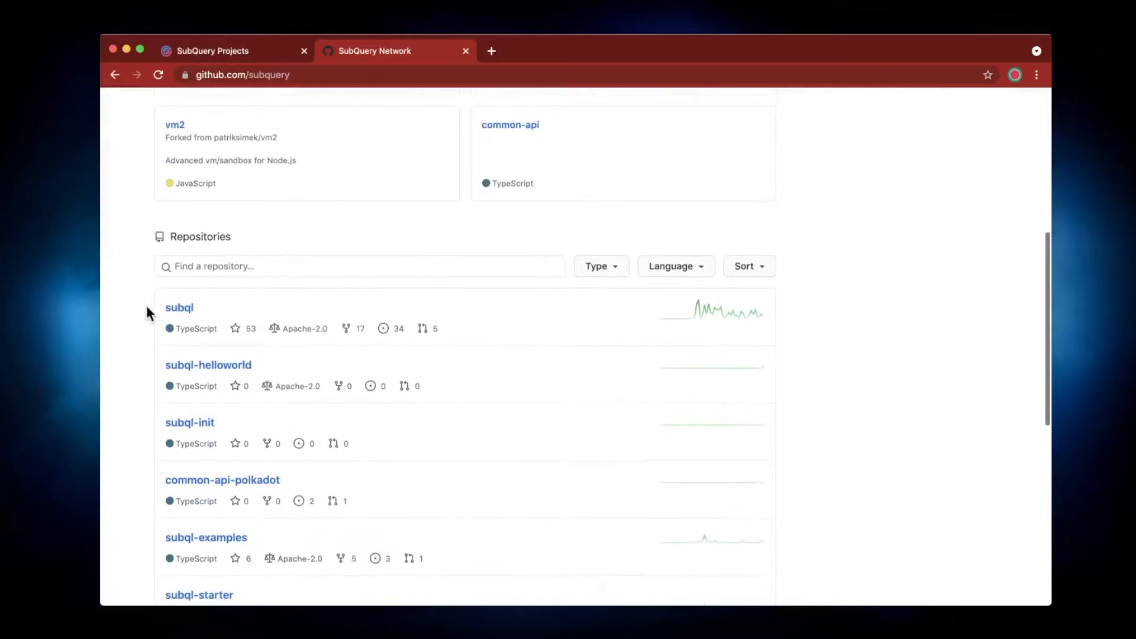
{"action": "left_click", "coordinate": [208, 365]}
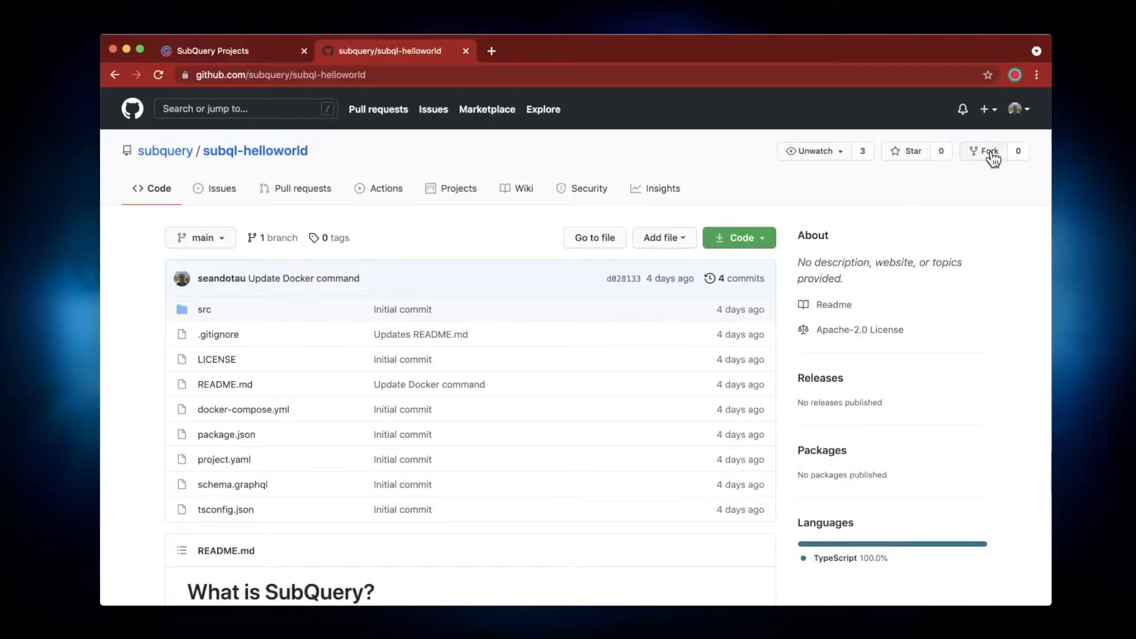
Fork subql-helloworld into your own account and select the fork's address to copy
{"action": "left_click", "coordinate": [987, 150]}
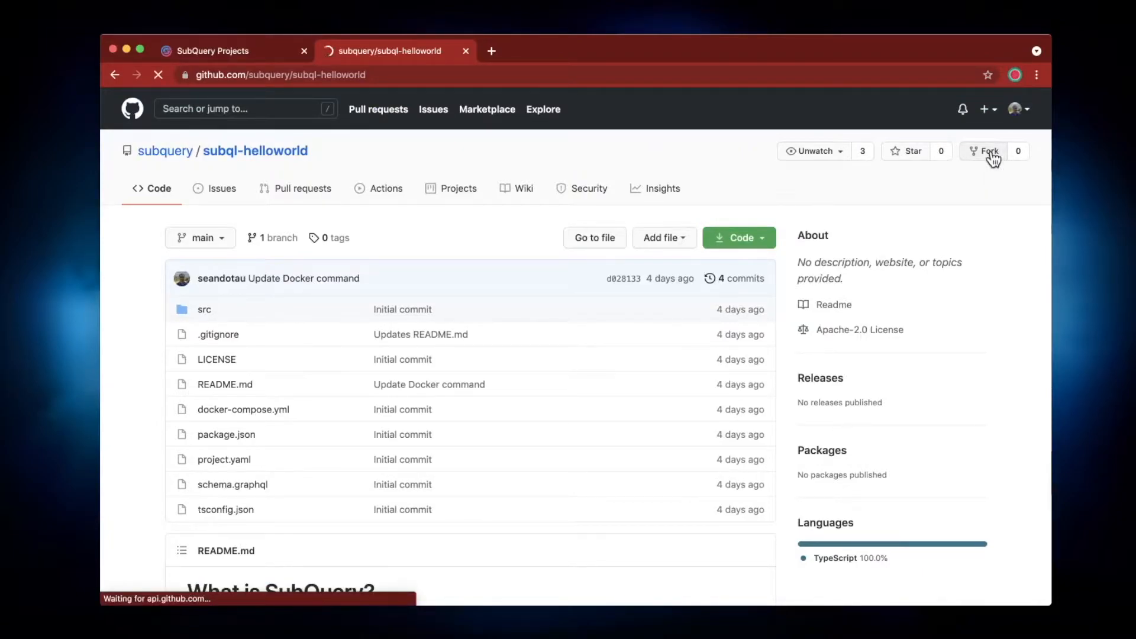
{"action": "left_click", "coordinate": [988, 151]}
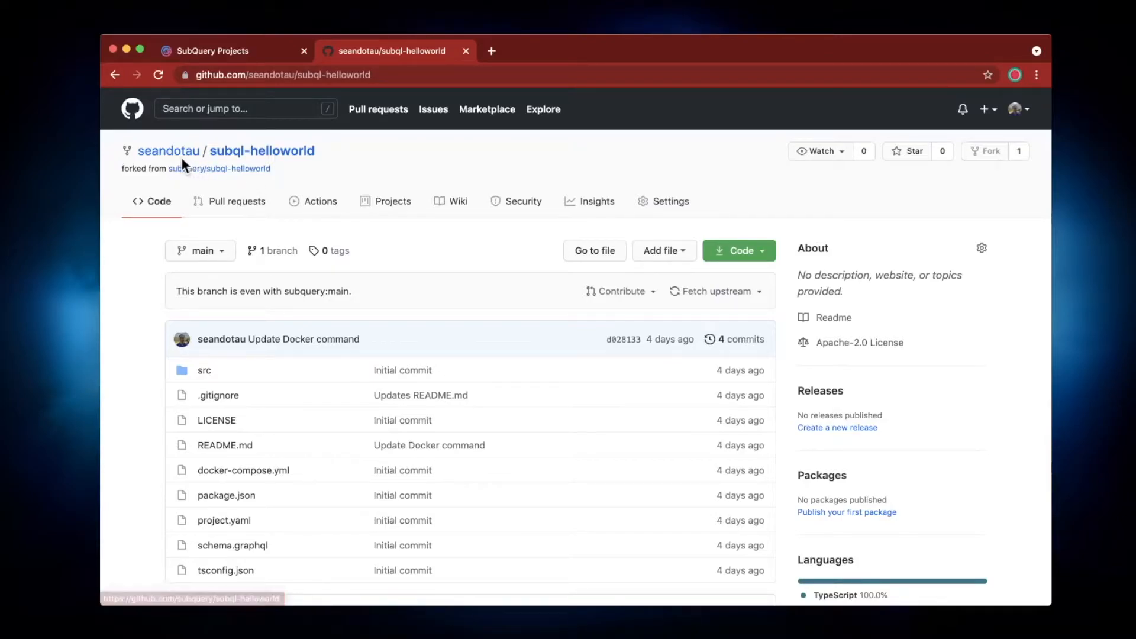
{"action": "left_click", "coordinate": [323, 74]}
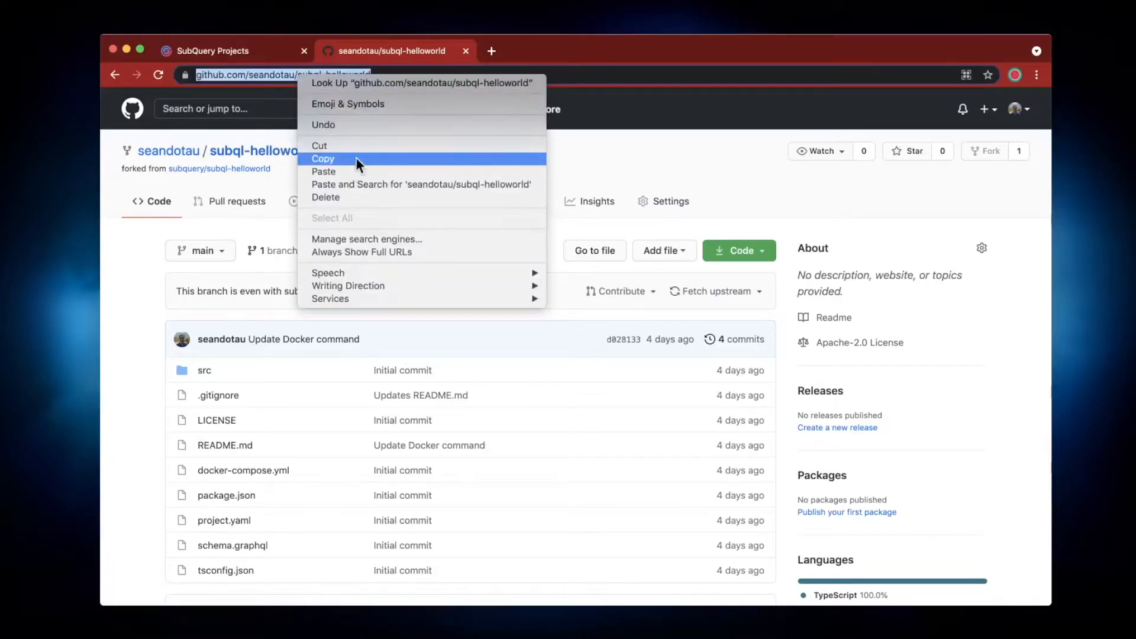
Copy the forked repository's URL and return to the SubQuery Projects welcome page
{"action": "left_click", "coordinate": [323, 158]}
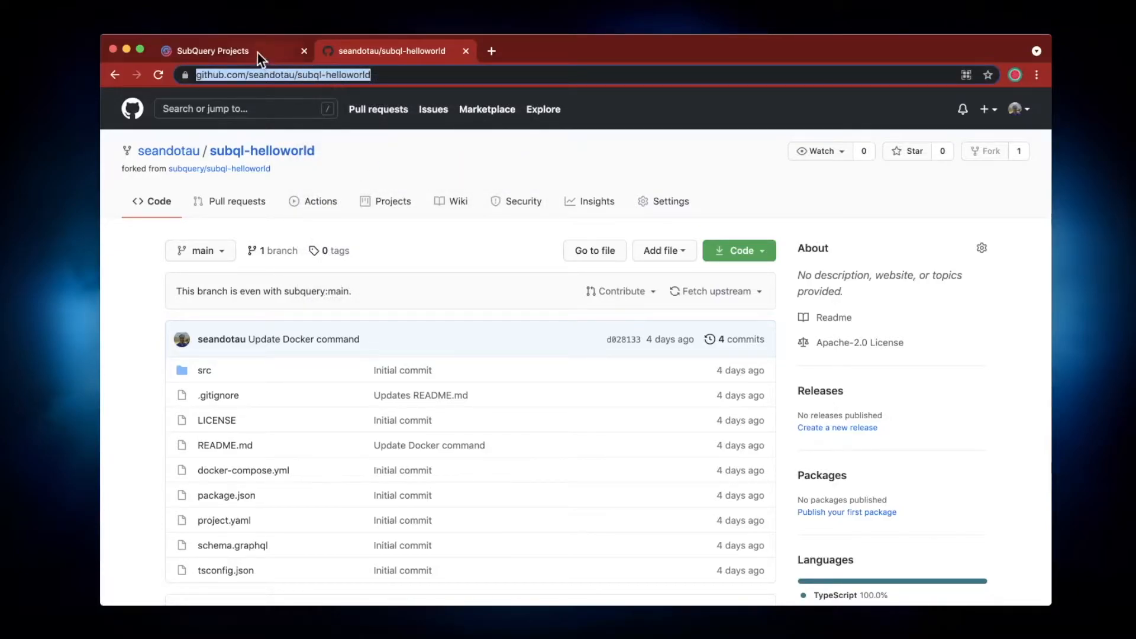
{"action": "left_click", "coordinate": [213, 51]}
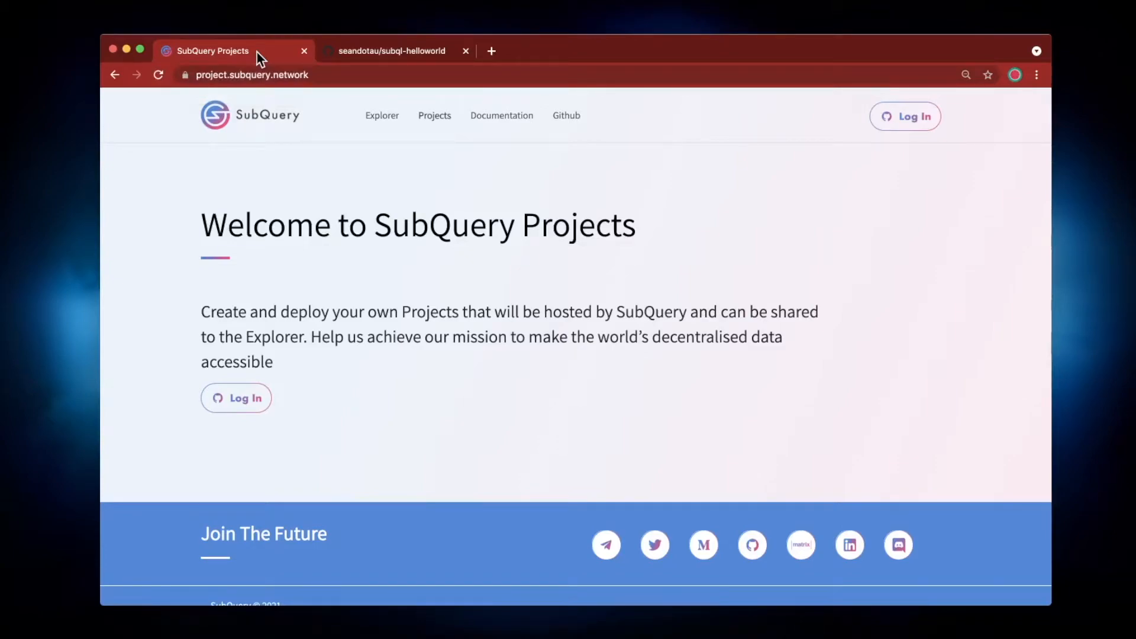
{"action": "mouse_move", "coordinate": [251, 177]}
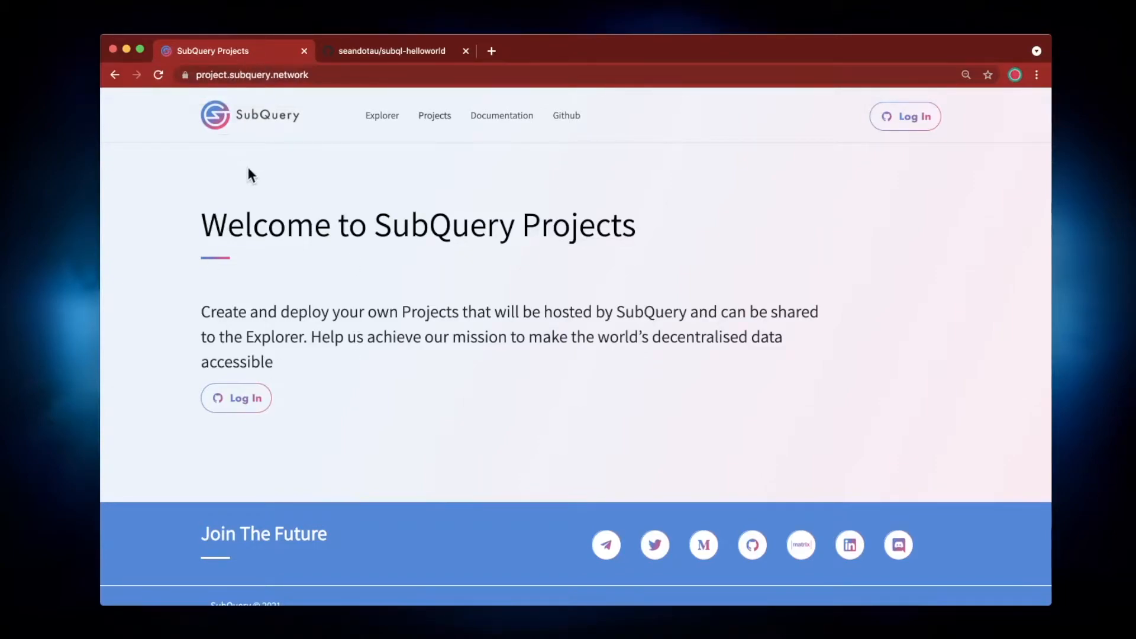
{"action": "mouse_move", "coordinate": [236, 398]}
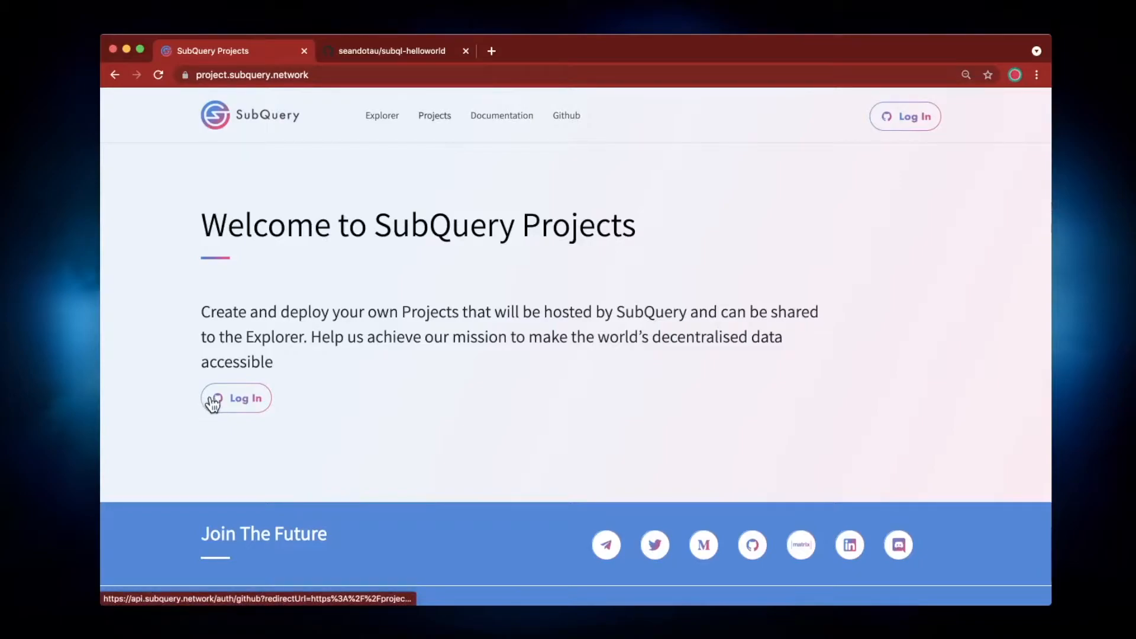
Log in to SubQuery Projects with GitHub and view the empty My Projects dashboard
{"action": "left_click", "coordinate": [236, 398]}
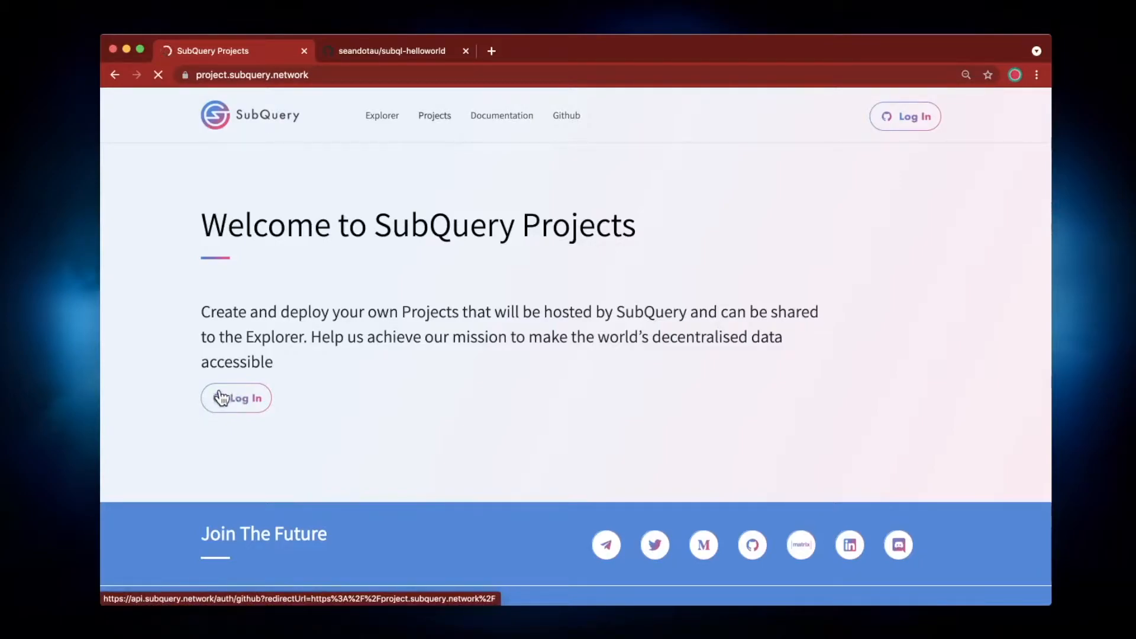
{"action": "left_click", "coordinate": [236, 398]}
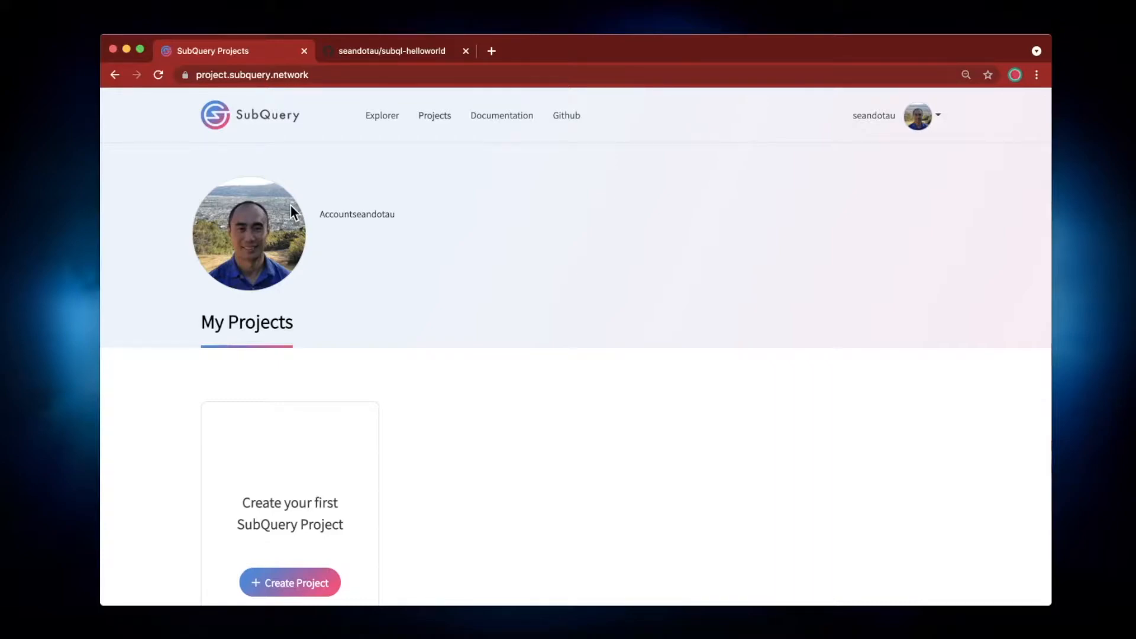
{"action": "mouse_move", "coordinate": [268, 290]}
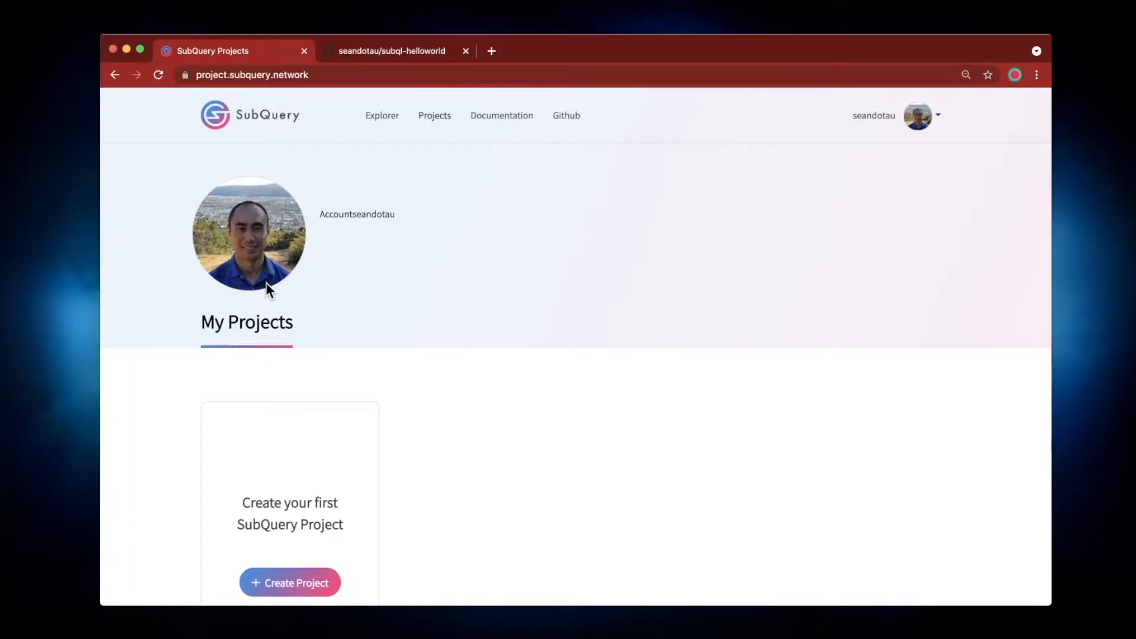
{"action": "scroll", "scroll_direction": "down", "scroll_amount": 3}
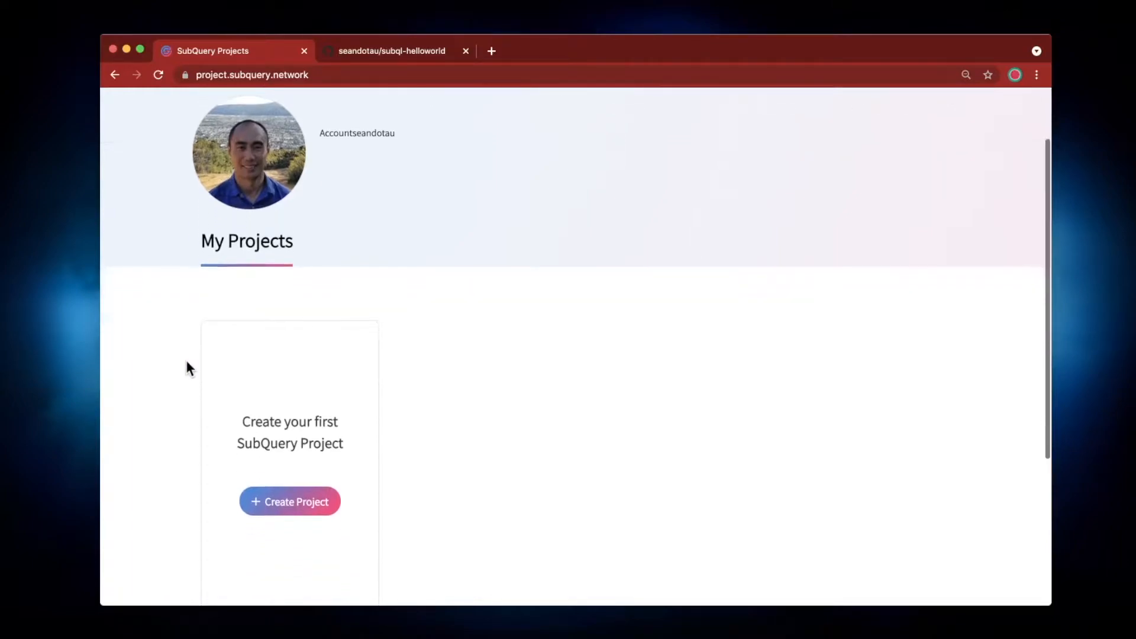
{"action": "scroll", "scroll_direction": "down", "scroll_amount": 3}
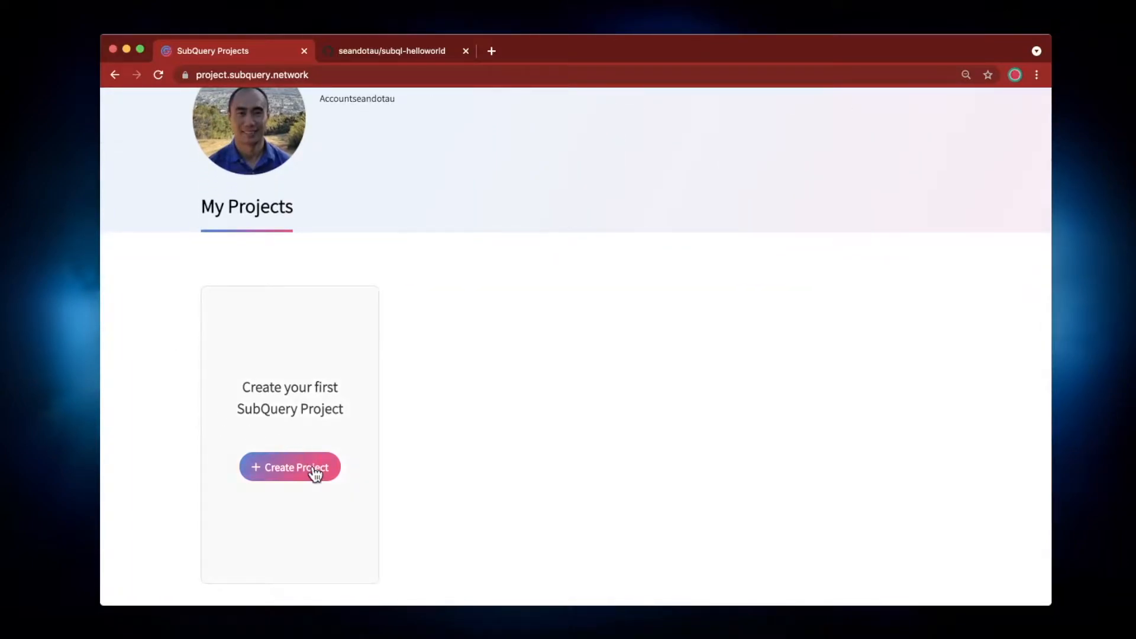
{"action": "left_click", "coordinate": [289, 467]}
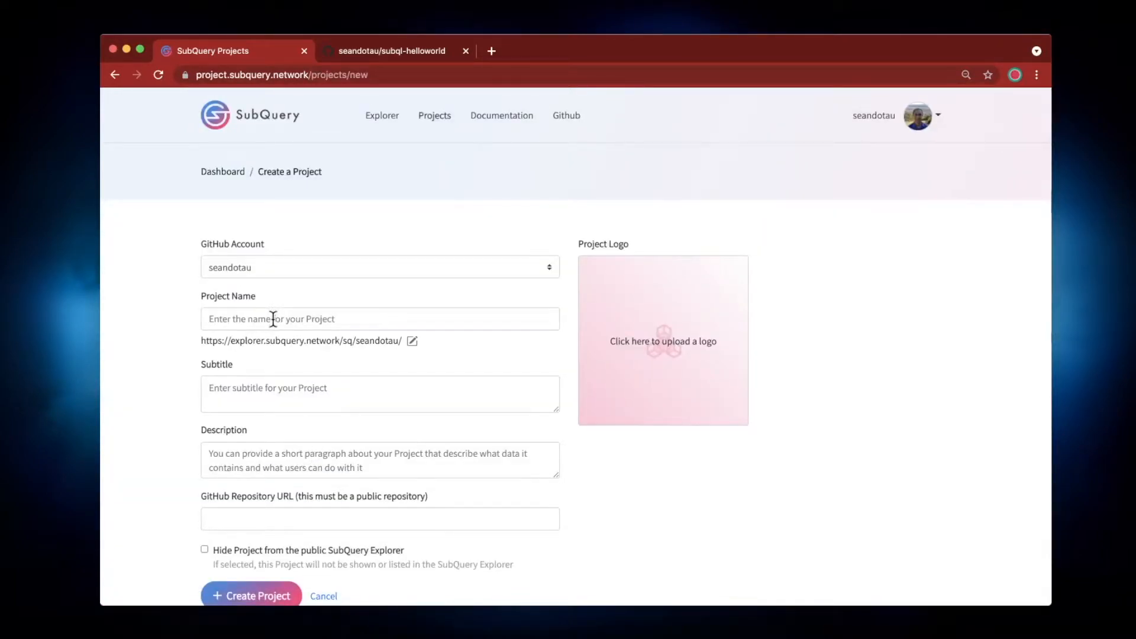
{"action": "type", "text": "SubQueryHelloWorld"}
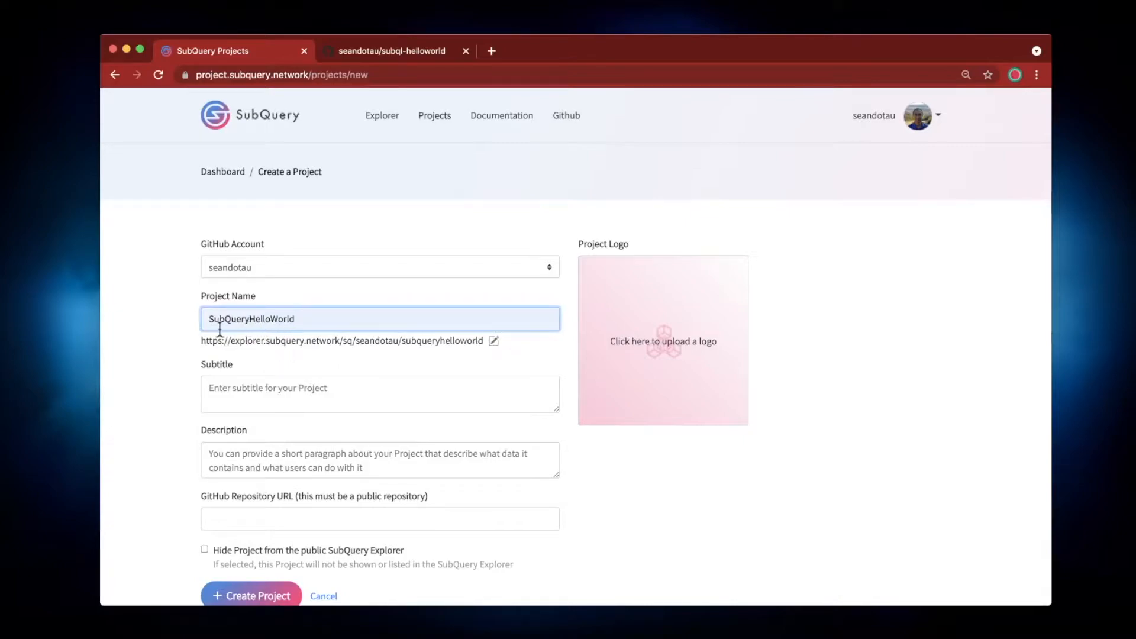
{"action": "scroll", "scroll_direction": "down", "scroll_amount": 3}
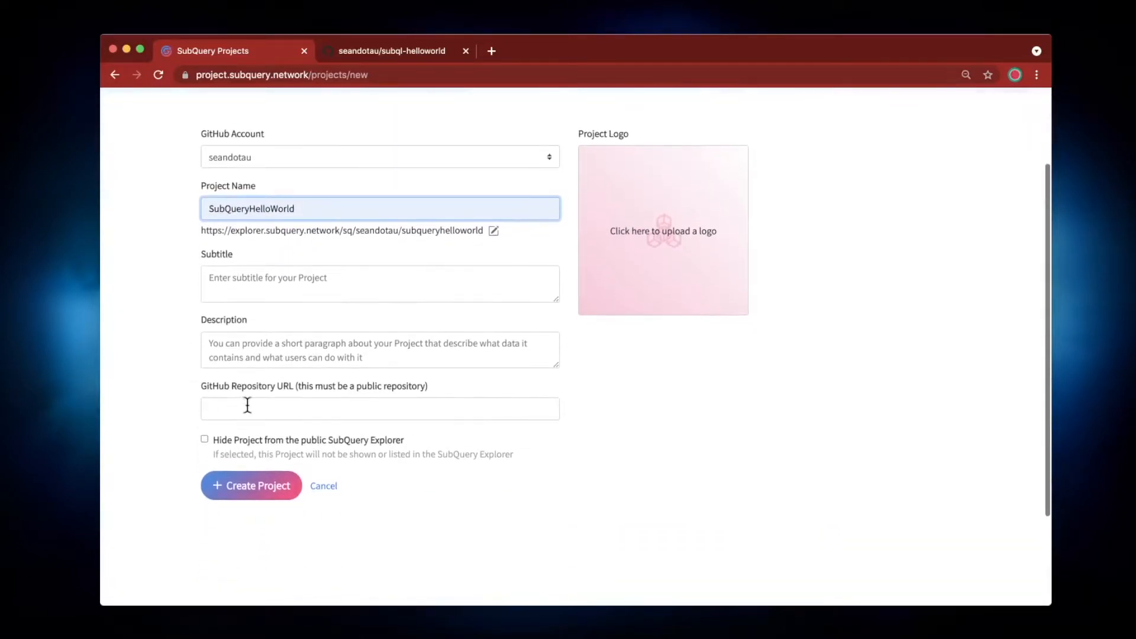
{"action": "type", "text": "https://github.com/seandotau/subql-helloworld"}
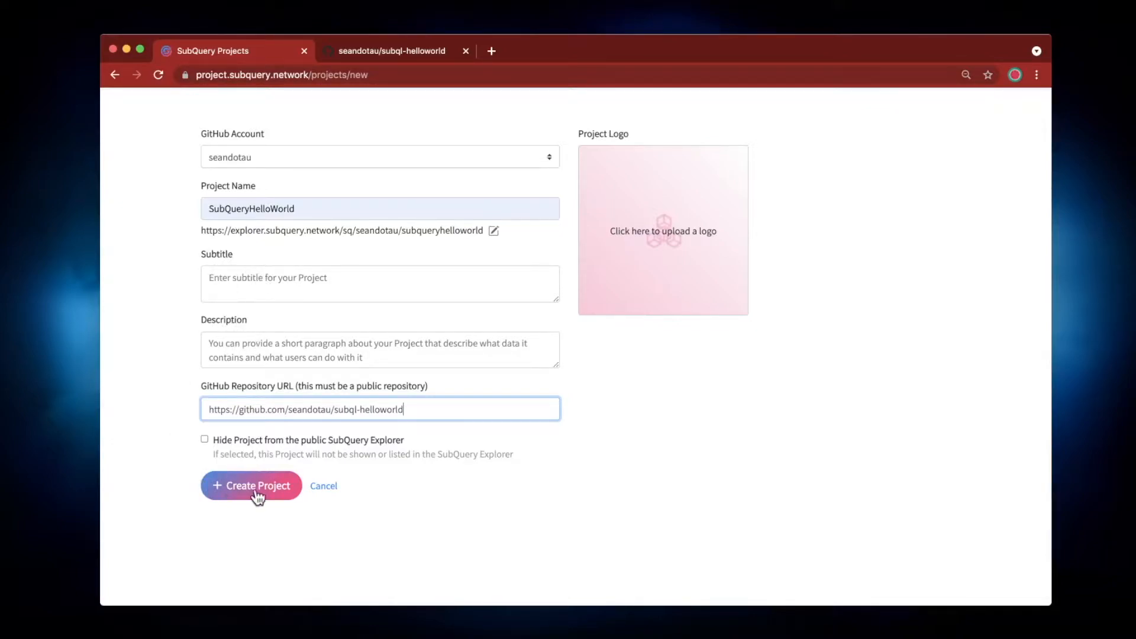
{"action": "left_click", "coordinate": [251, 485]}
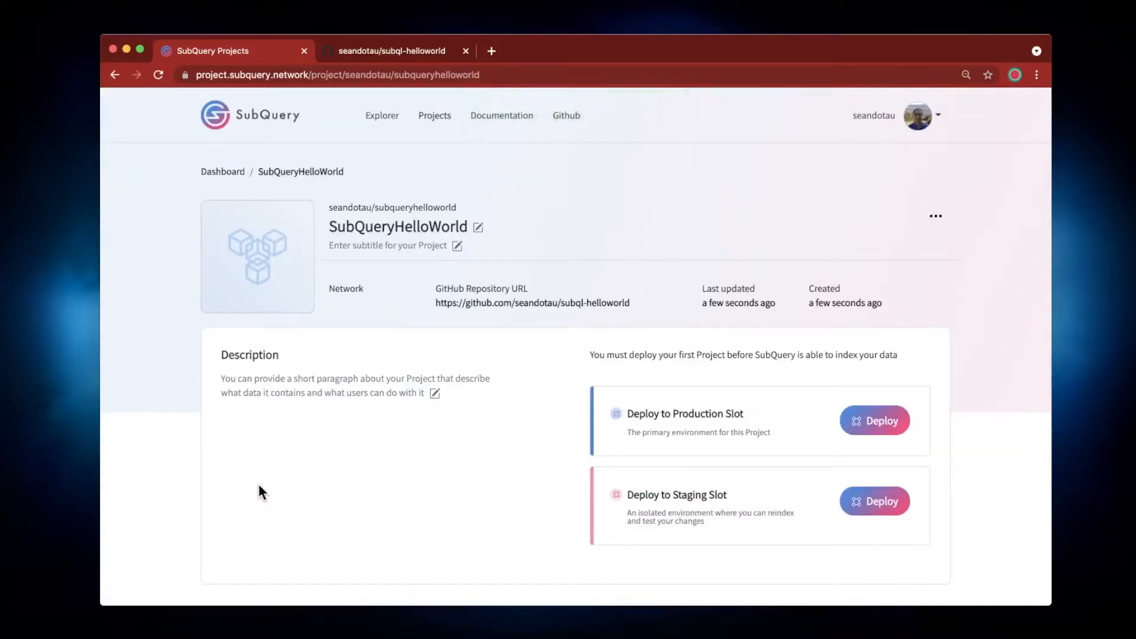
{"action": "scroll", "scroll_direction": "down", "scroll_amount": 3}
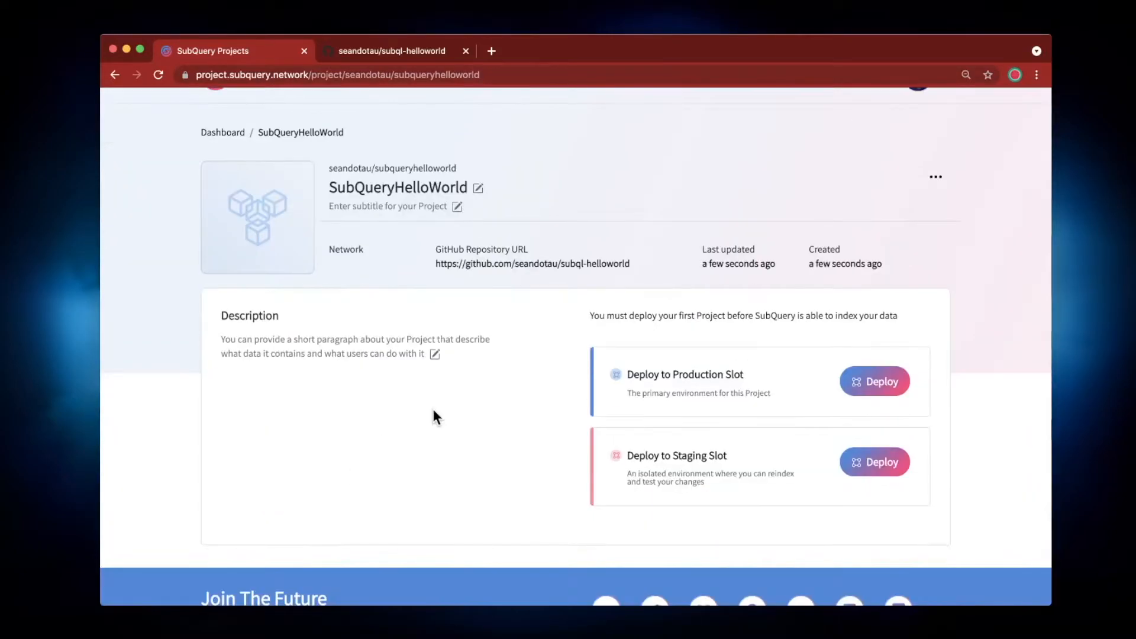
{"action": "mouse_move", "coordinate": [466, 413]}
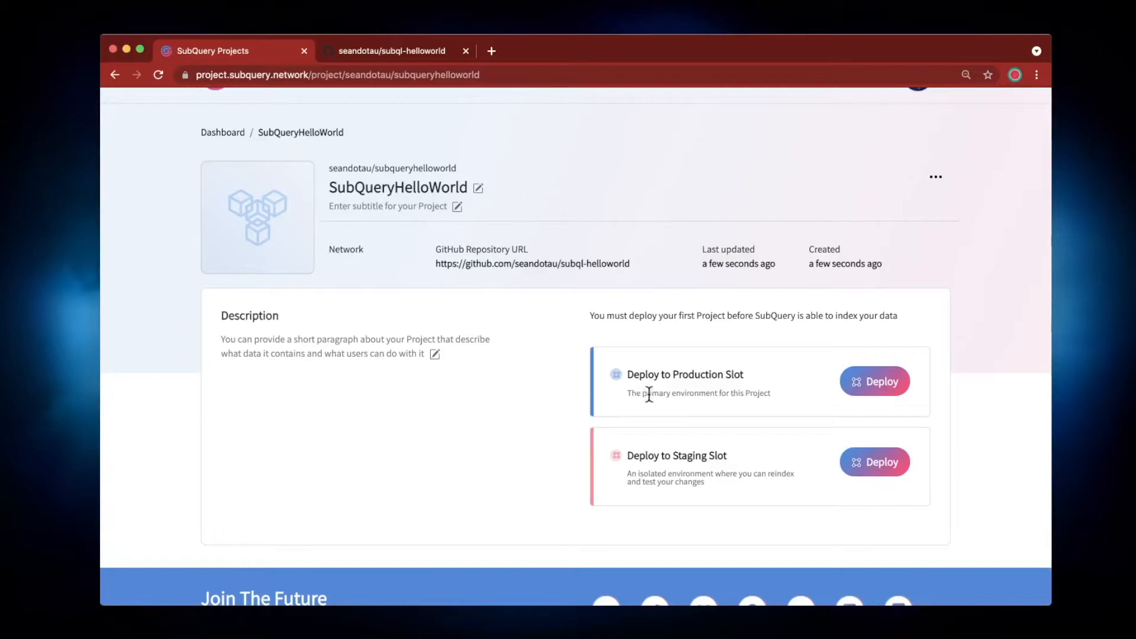
{"action": "mouse_move", "coordinate": [681, 446]}
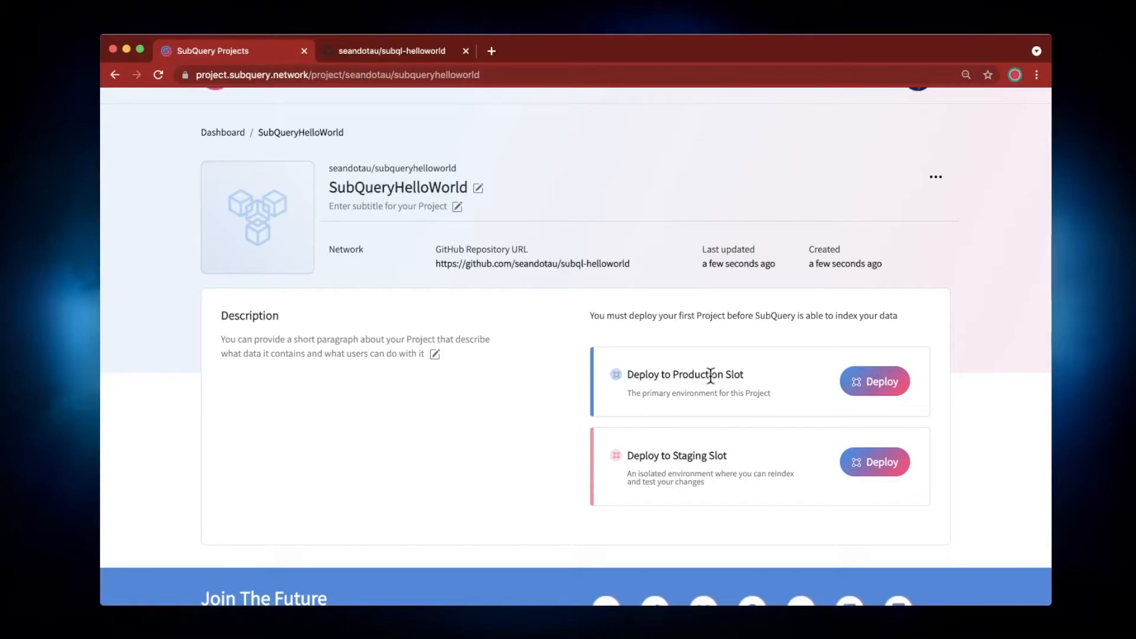
{"action": "mouse_move", "coordinate": [702, 475]}
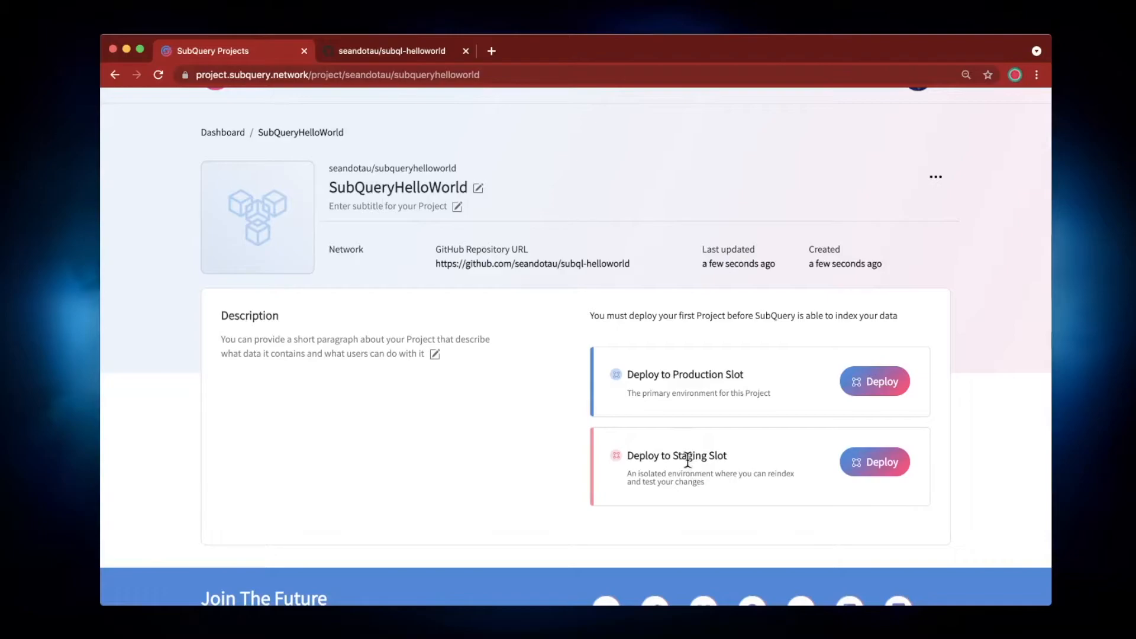
{"action": "left_click", "coordinate": [875, 462]}
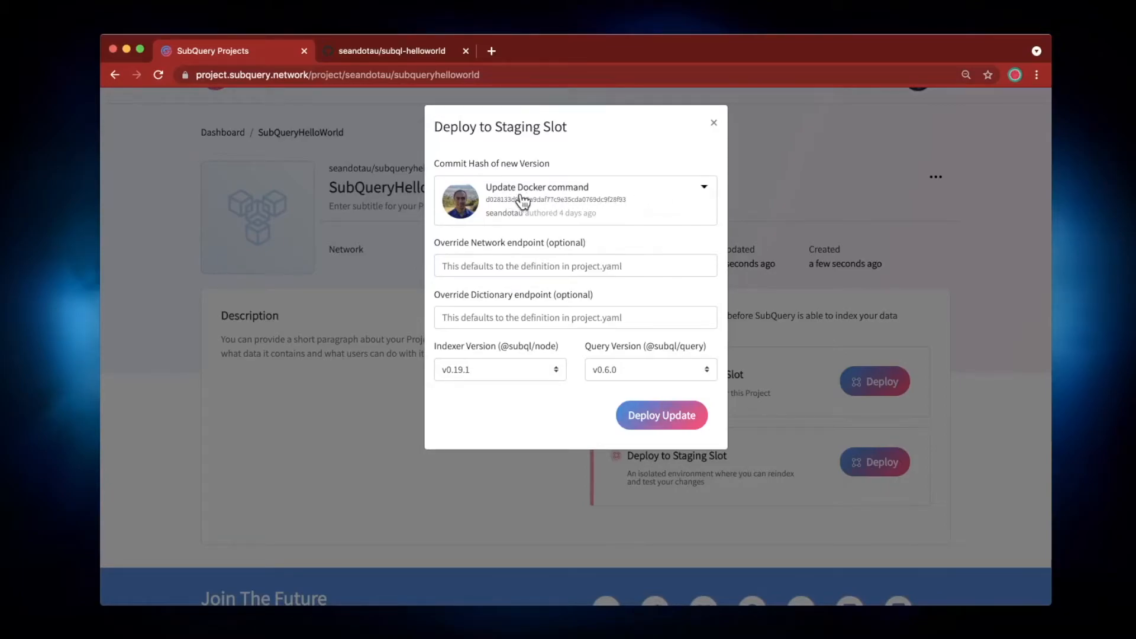
{"action": "mouse_move", "coordinate": [555, 199]}
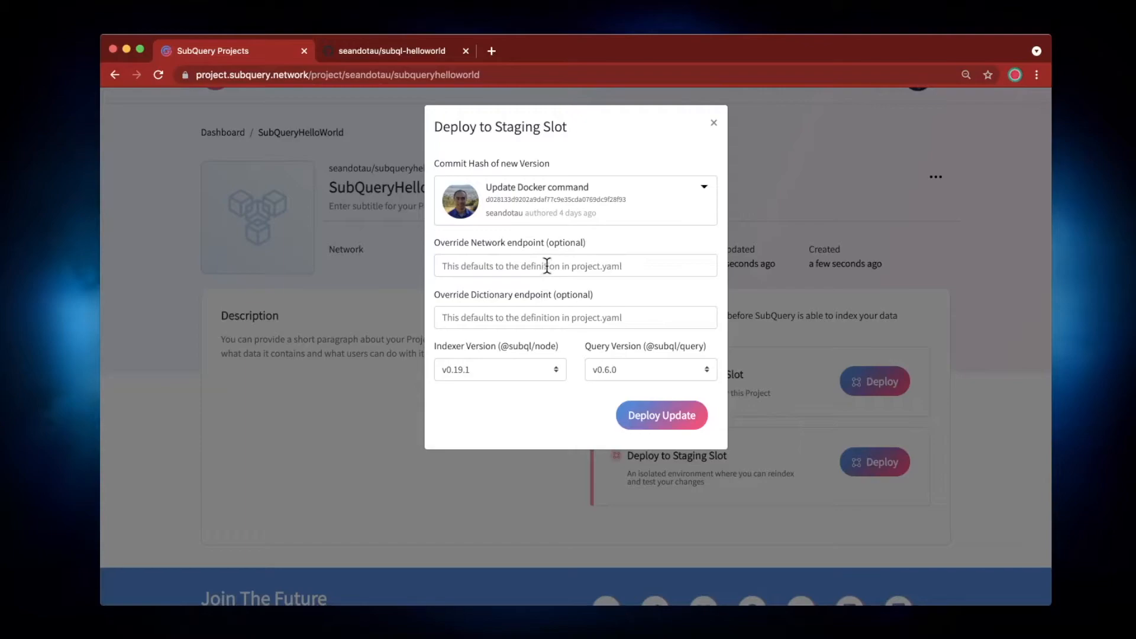
{"action": "mouse_move", "coordinate": [493, 291]}
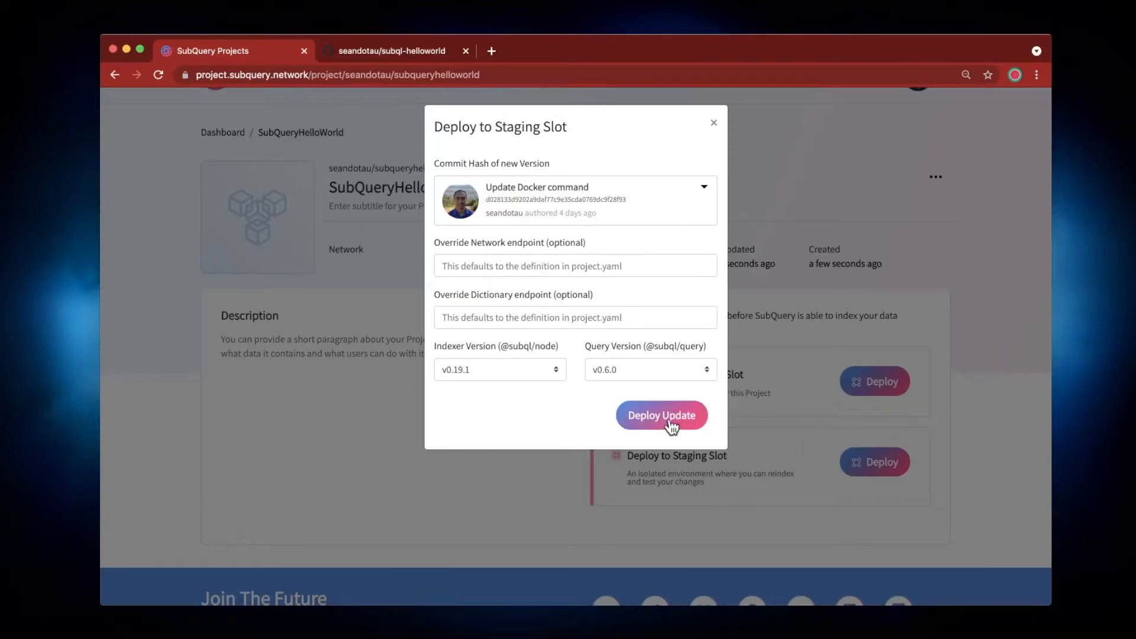
Deploy the Update Docker command commit with default versions to the staging slot
{"action": "left_click", "coordinate": [660, 414]}
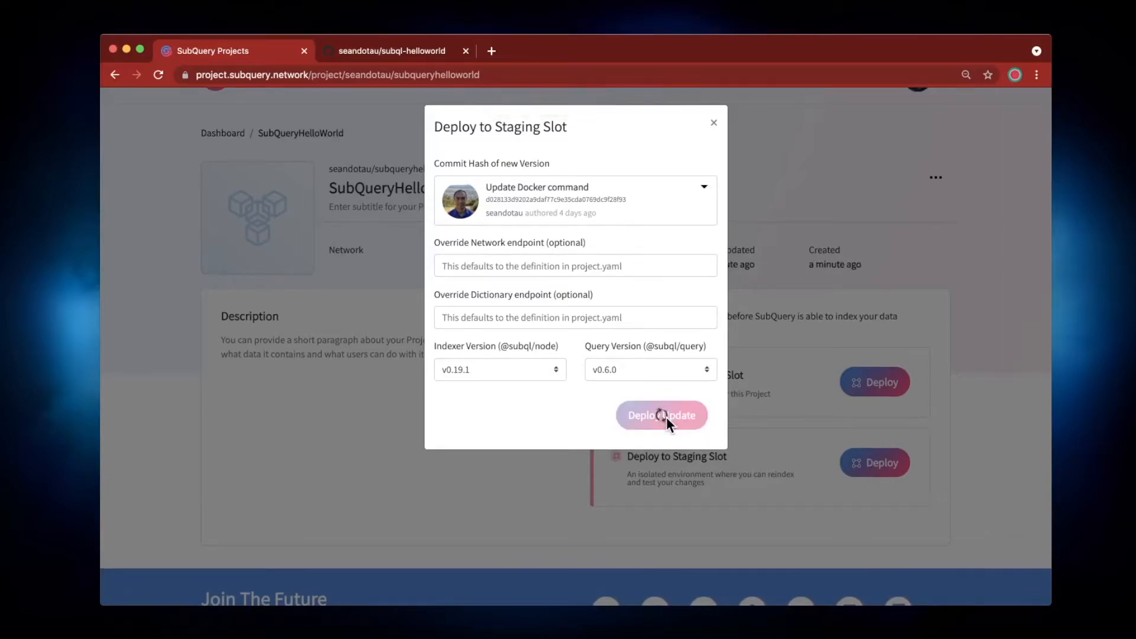
{"action": "left_click", "coordinate": [660, 415]}
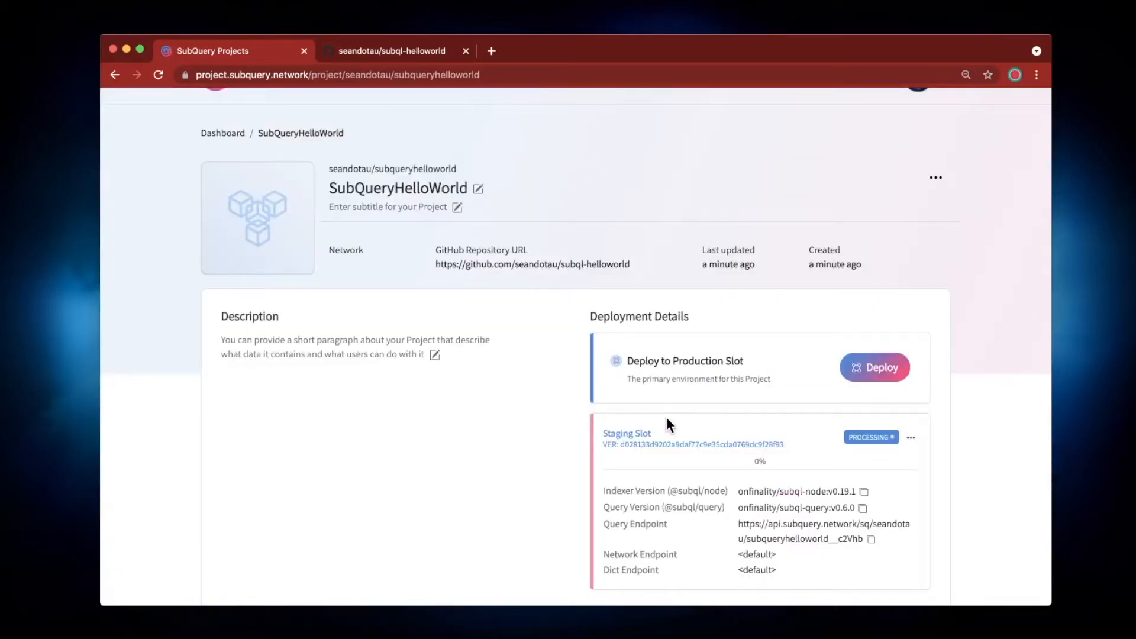
Scroll down to the staging slot's deployment details while it processes at 0%
{"action": "scroll", "scroll_direction": "down", "scroll_amount": 3}
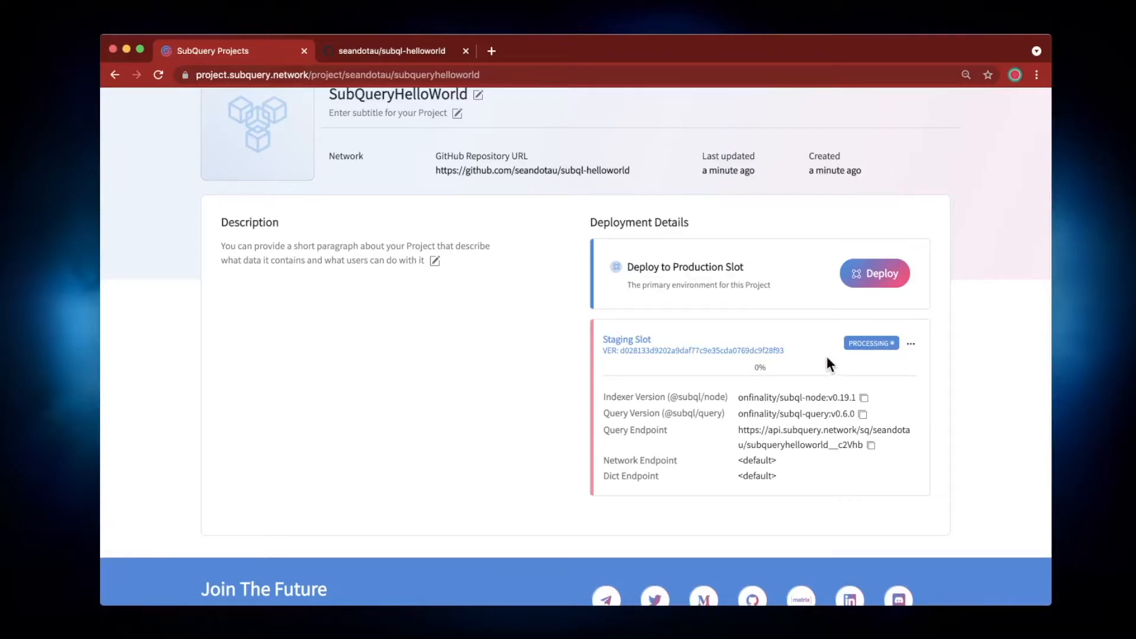
{"action": "mouse_move", "coordinate": [546, 369]}
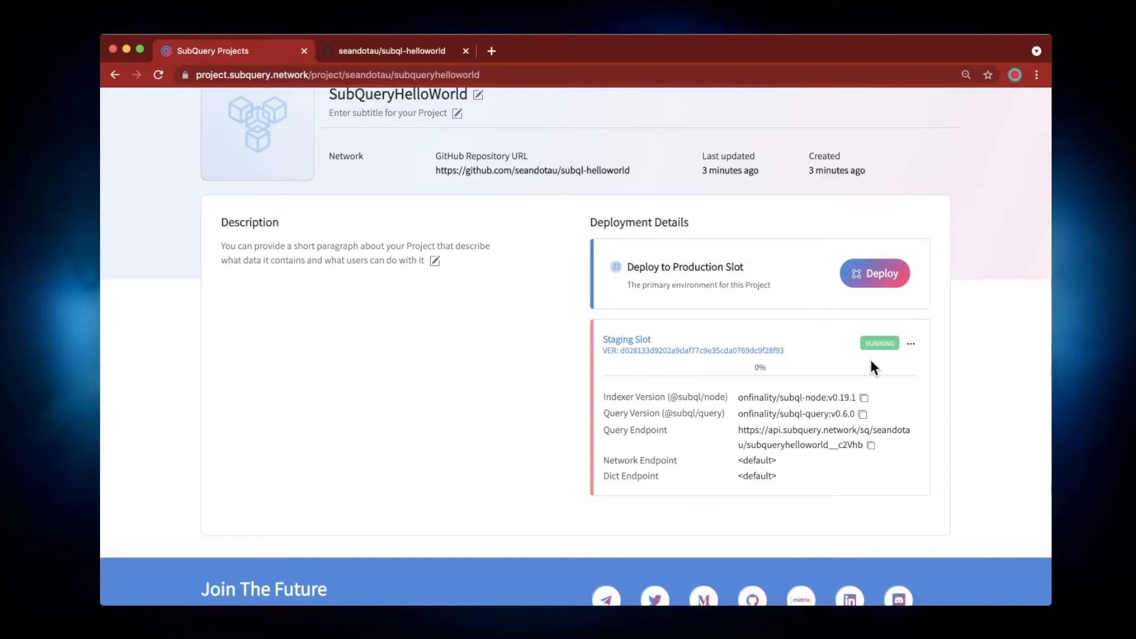
{"action": "mouse_move", "coordinate": [880, 361]}
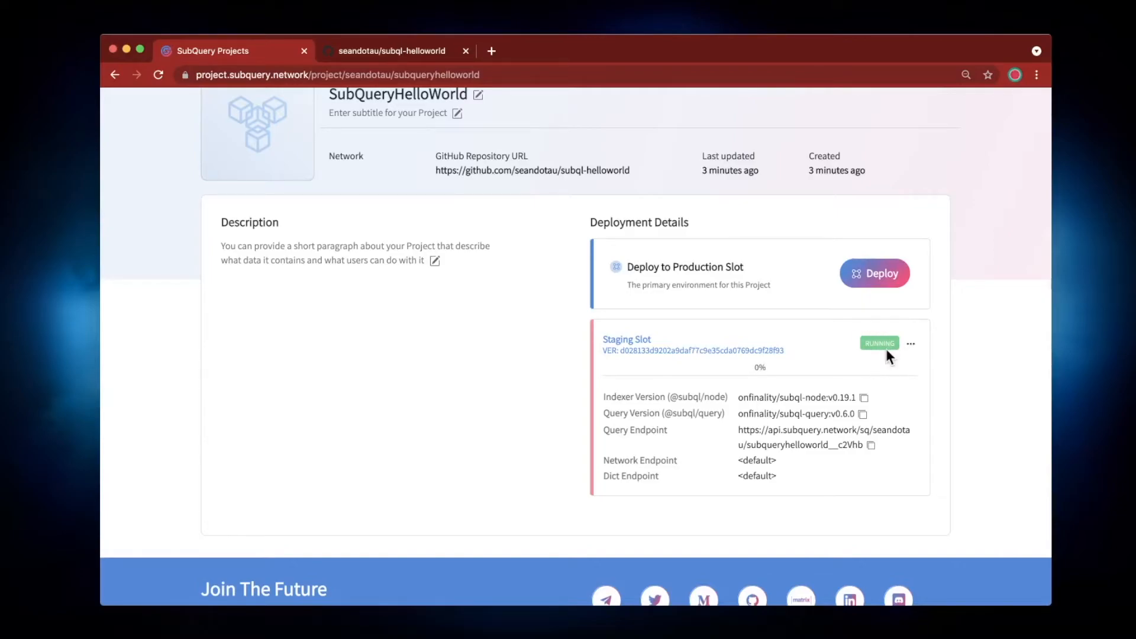
{"action": "mouse_move", "coordinate": [912, 343]}
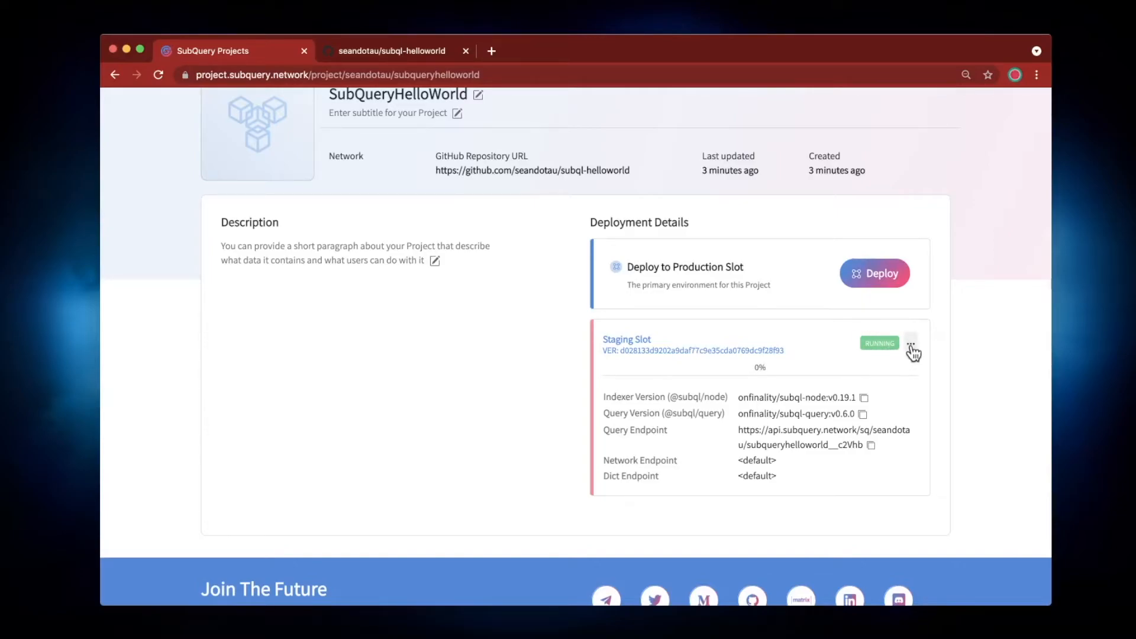
From the staging slot's actions menu, view the deployment on SubQuery Explorer
{"action": "left_click", "coordinate": [910, 343]}
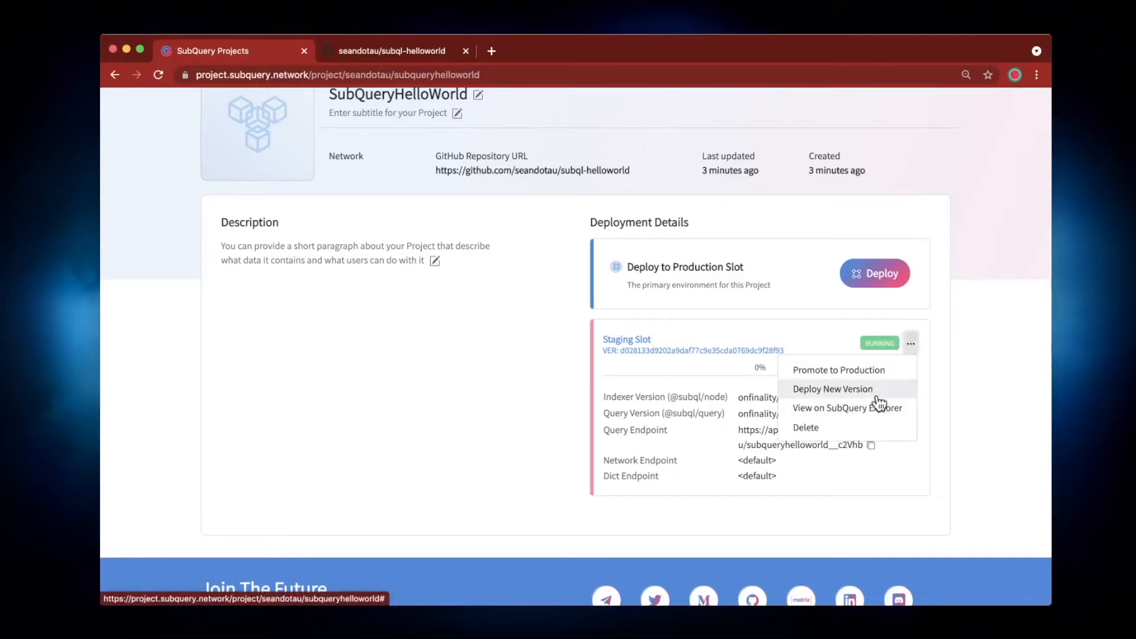
{"action": "mouse_move", "coordinate": [810, 429]}
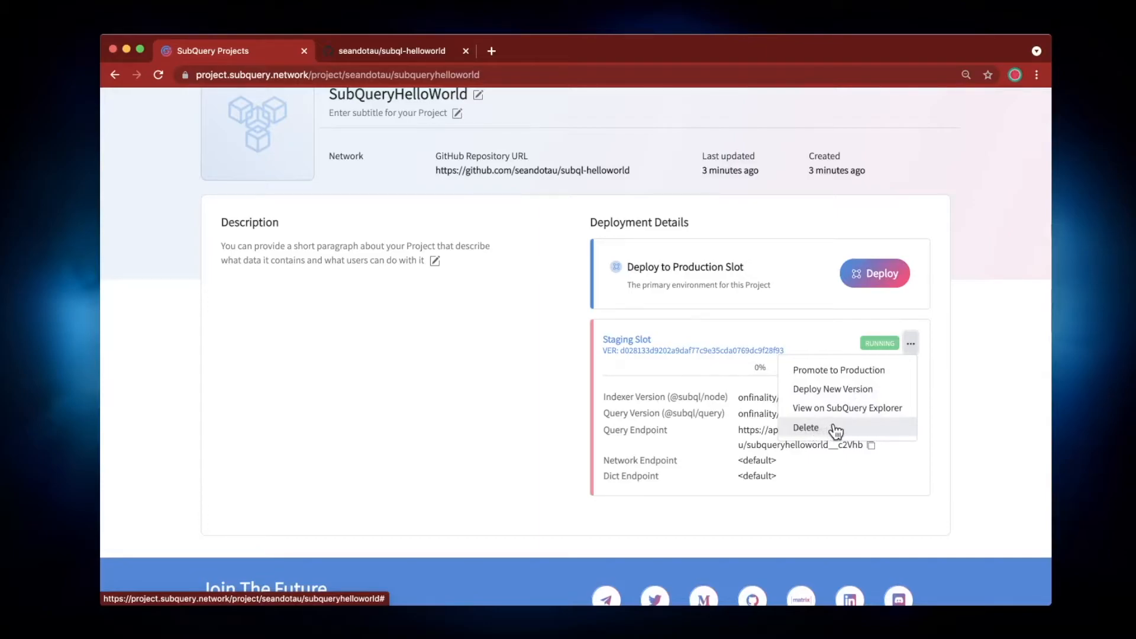
{"action": "mouse_move", "coordinate": [878, 420]}
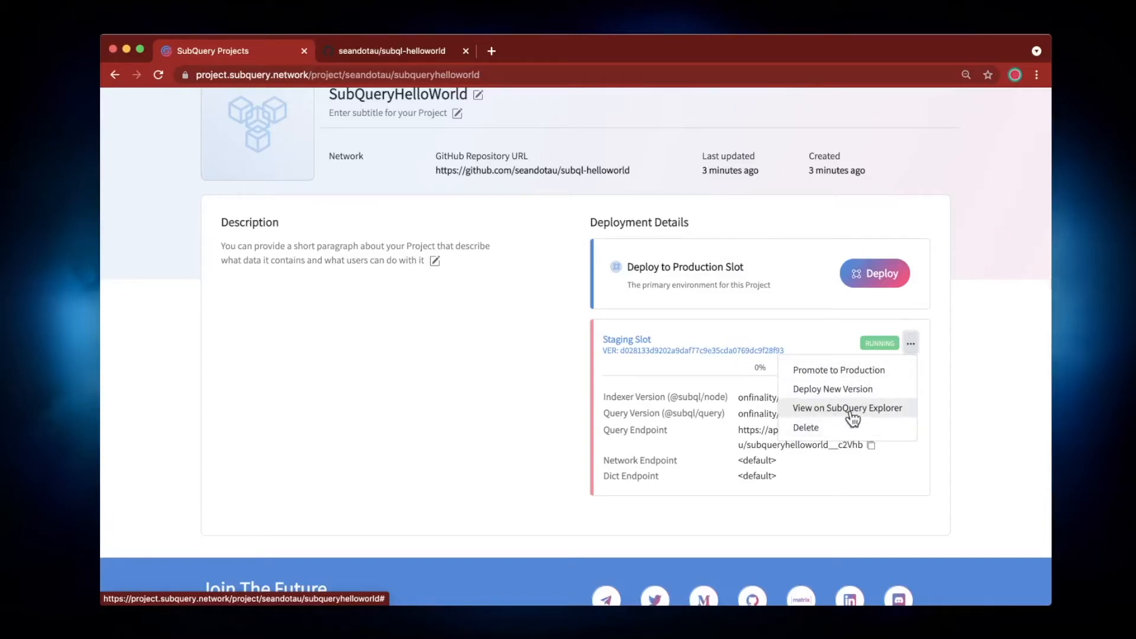
{"action": "left_click", "coordinate": [846, 407]}
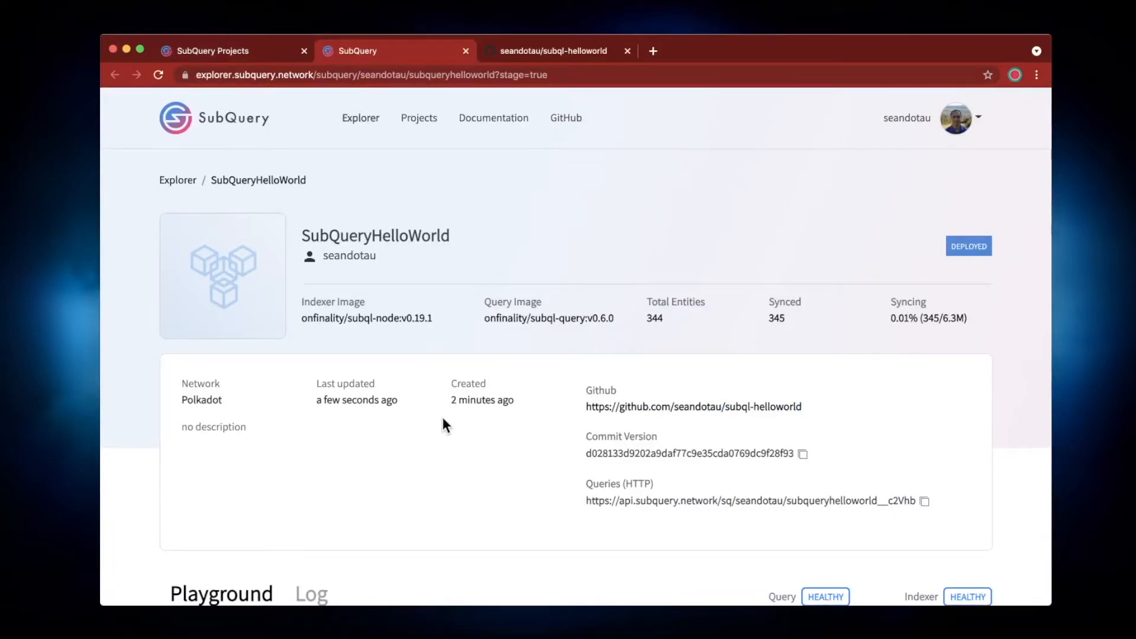
Run the starter playground query returning five starterEntities with id and blockHeight
{"action": "scroll", "scroll_direction": "down", "scroll_amount": 3}
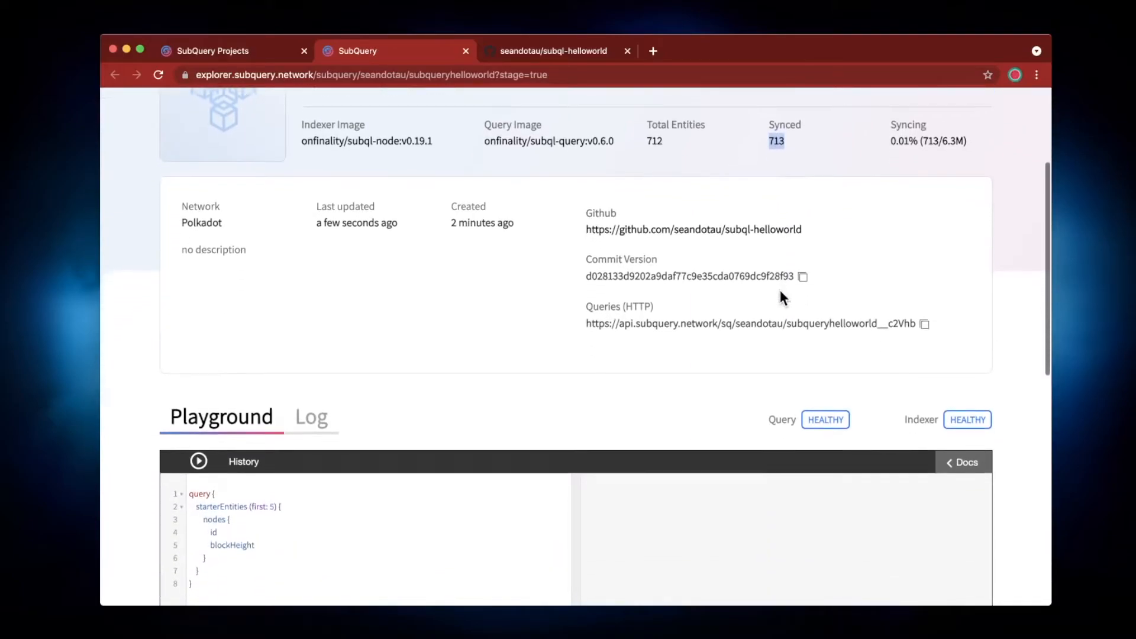
{"action": "scroll", "scroll_direction": "down", "scroll_amount": 3}
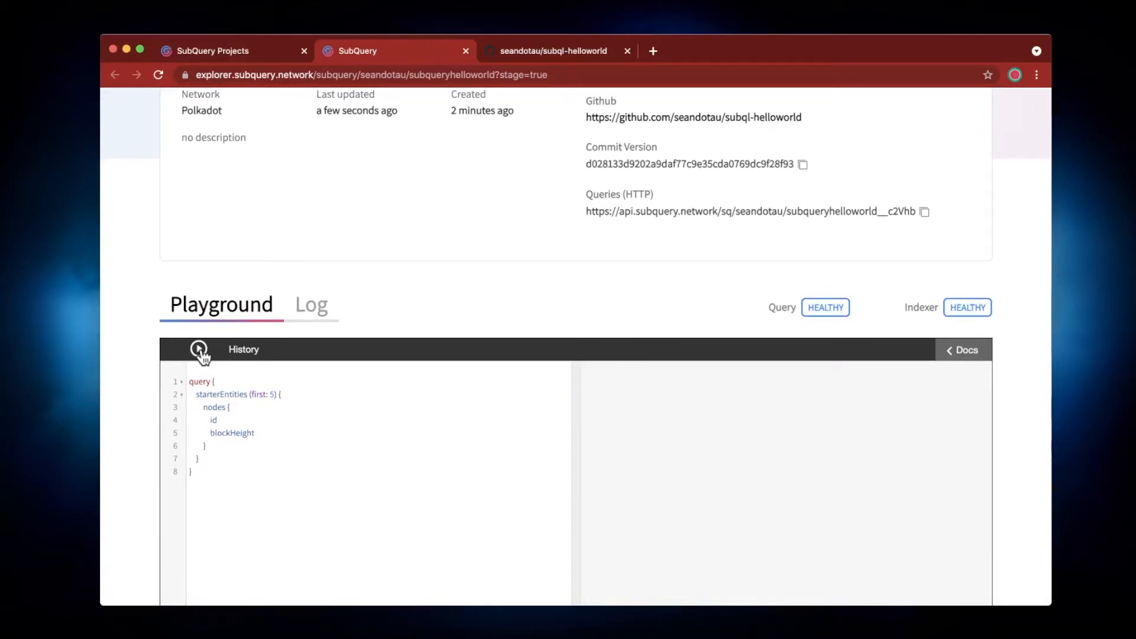
{"action": "left_click", "coordinate": [197, 349]}
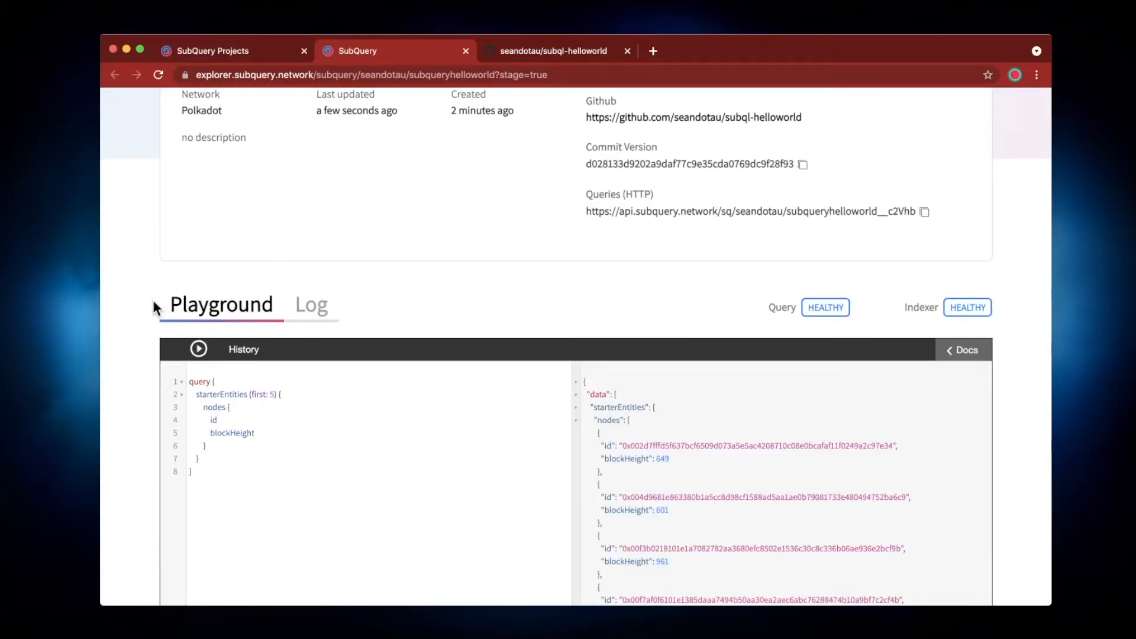
{"action": "scroll", "scroll_direction": "down", "scroll_amount": 3}
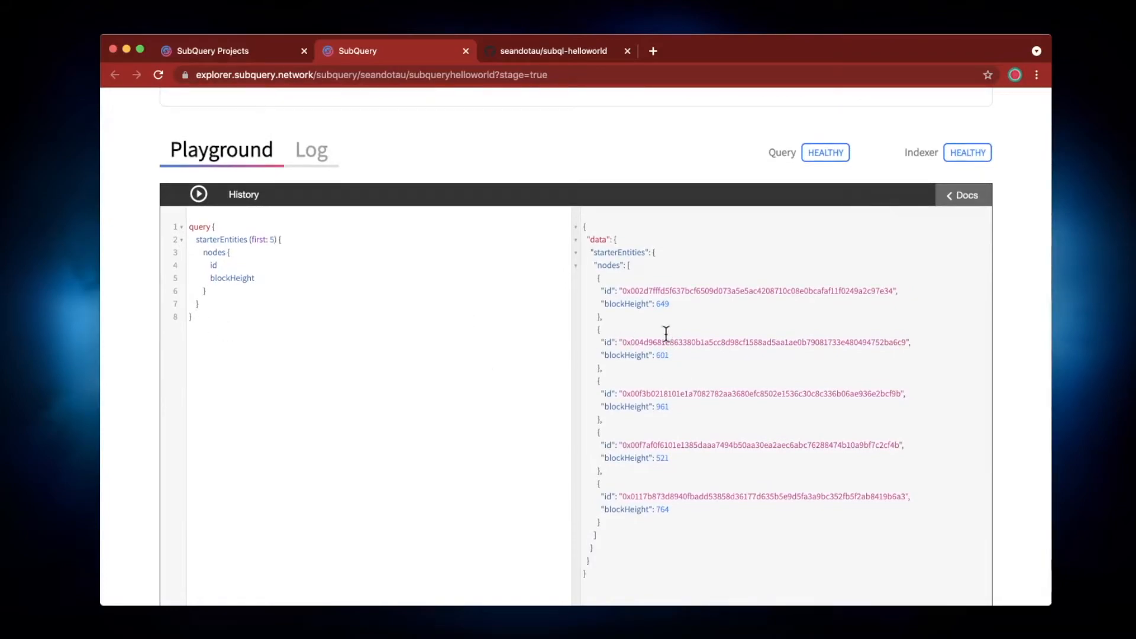
{"action": "mouse_move", "coordinate": [658, 304]}
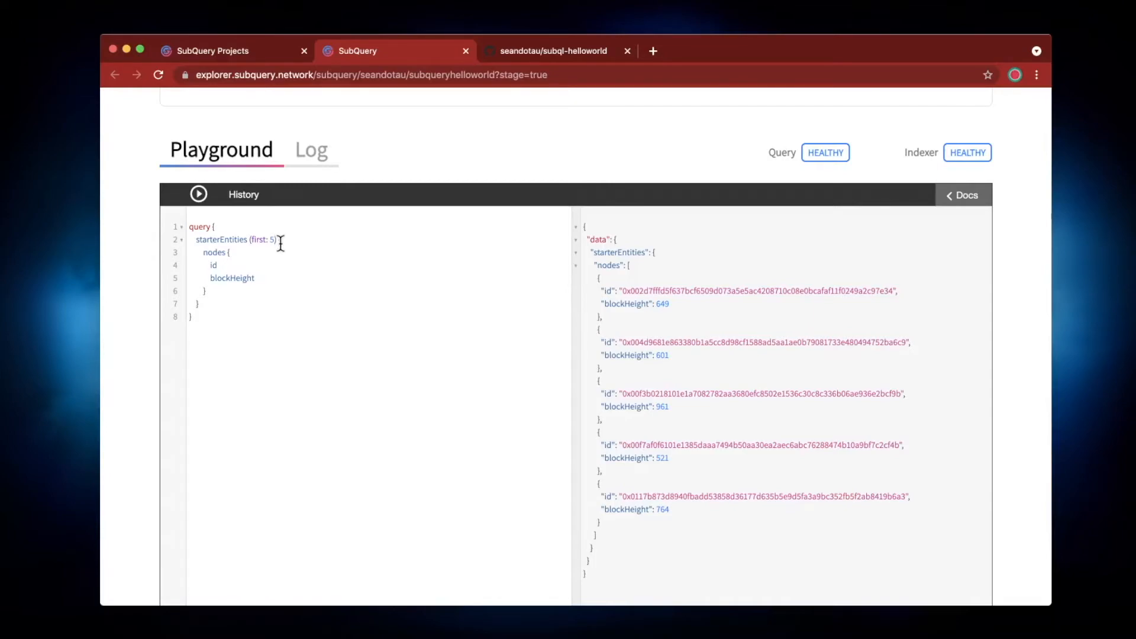
Add orderBy: BLOCK_HEIGHT_DESC to starterEntities(first: 5) and run the sorted query
{"action": "key", "text": "ctrl+plus"}
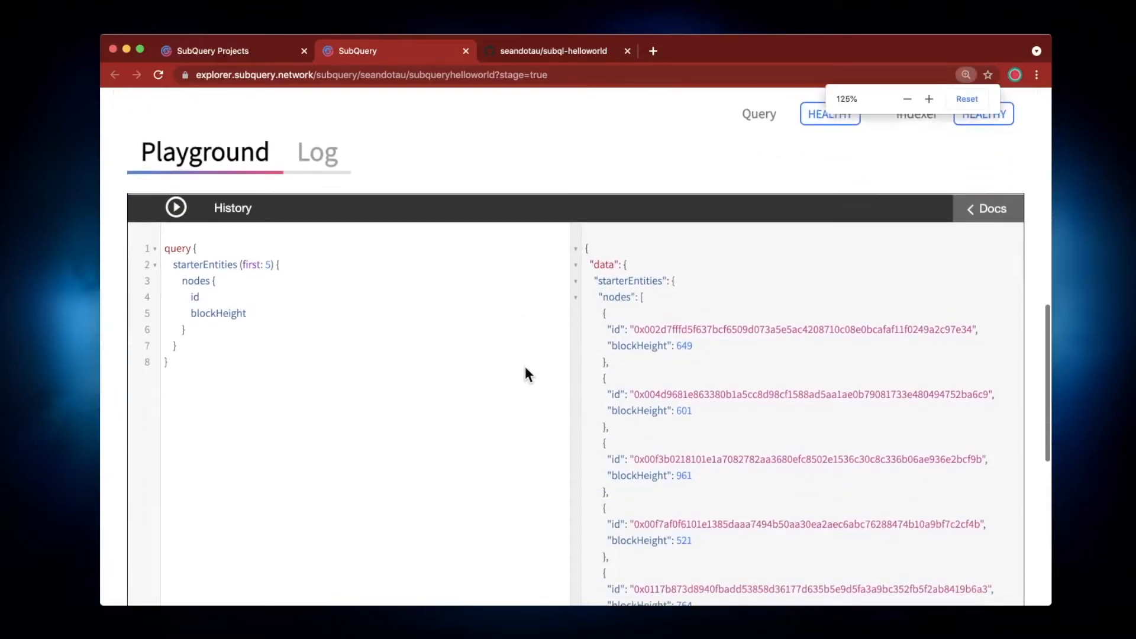
{"action": "scroll", "scroll_direction": "down", "scroll_amount": 3}
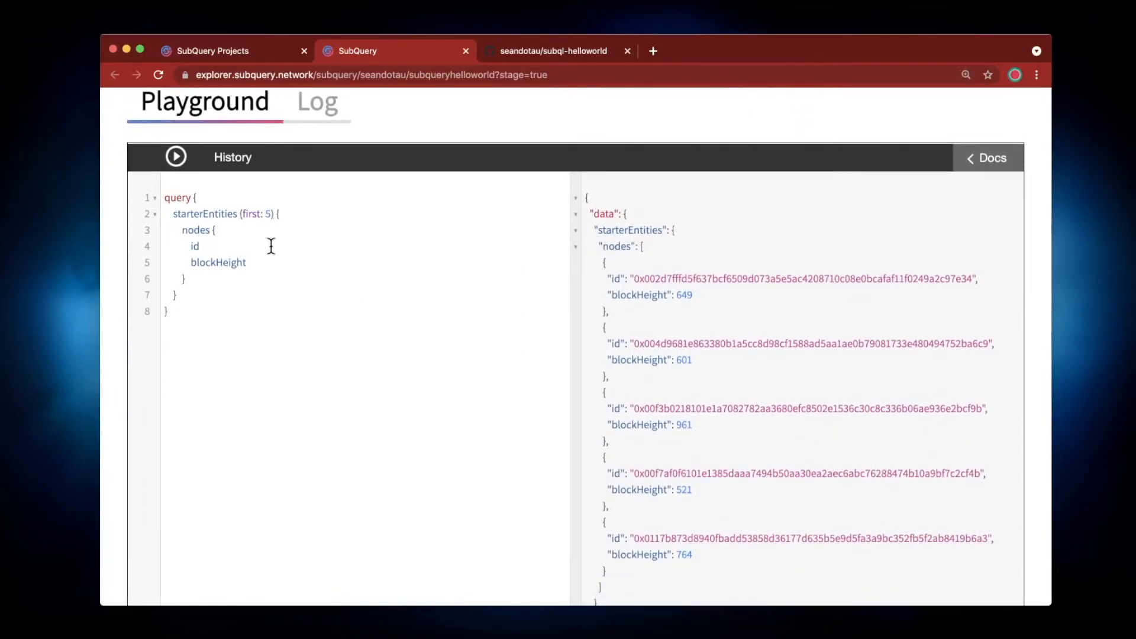
{"action": "type", "text": ","}
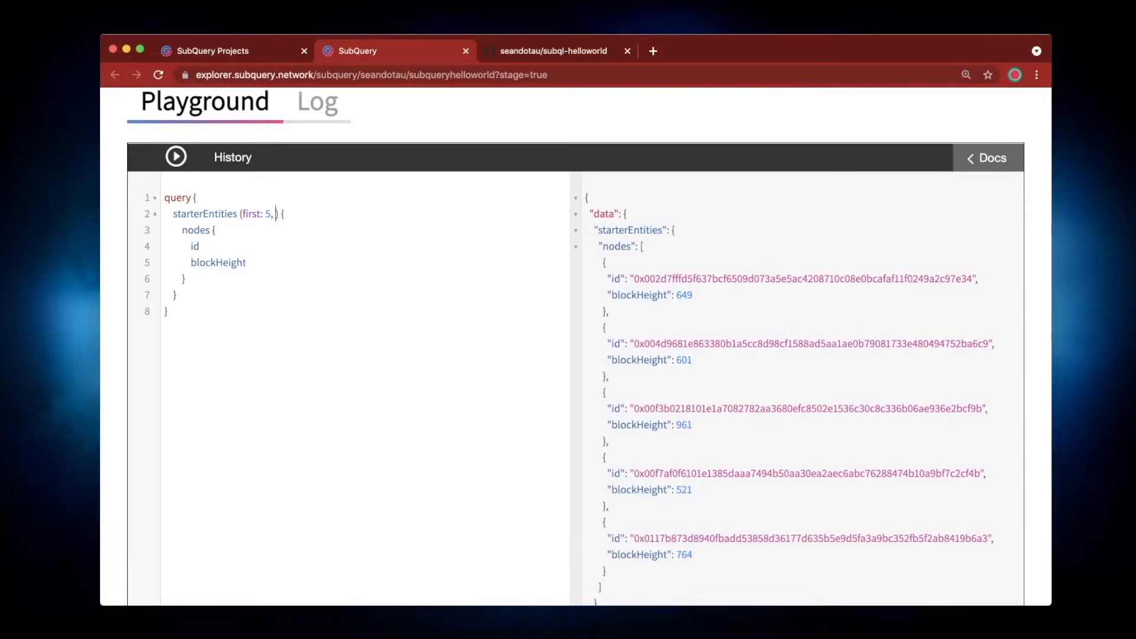
{"action": "type", "text": "b"}
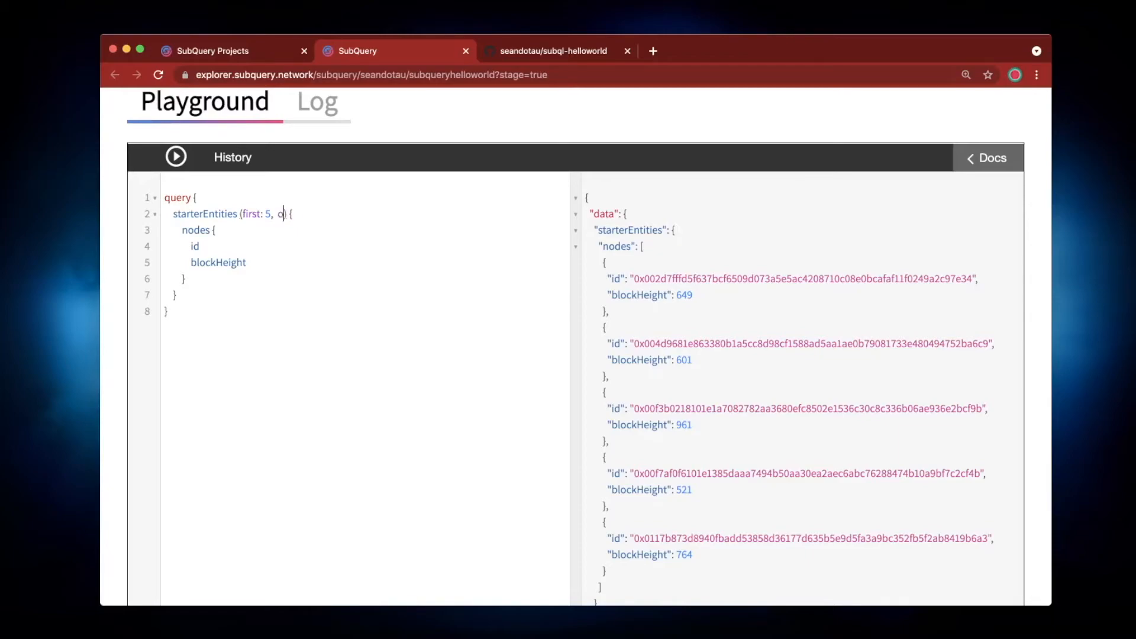
{"action": "type", "text": "rderBy:"}
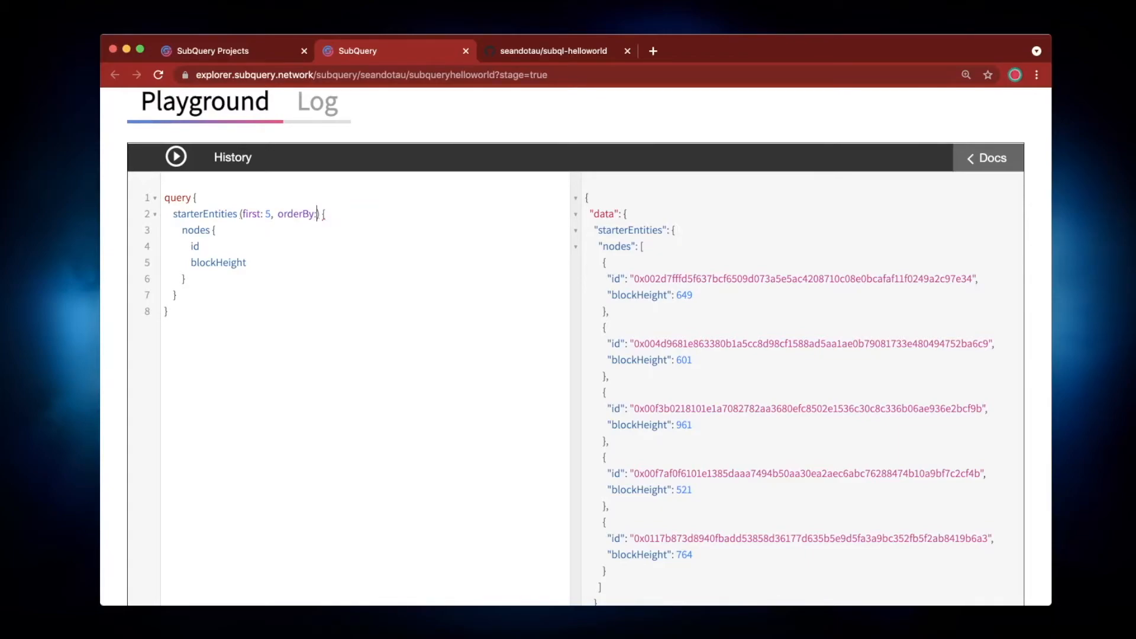
{"action": "type", "text": "BLOCK_HEIGHT_DESC"}
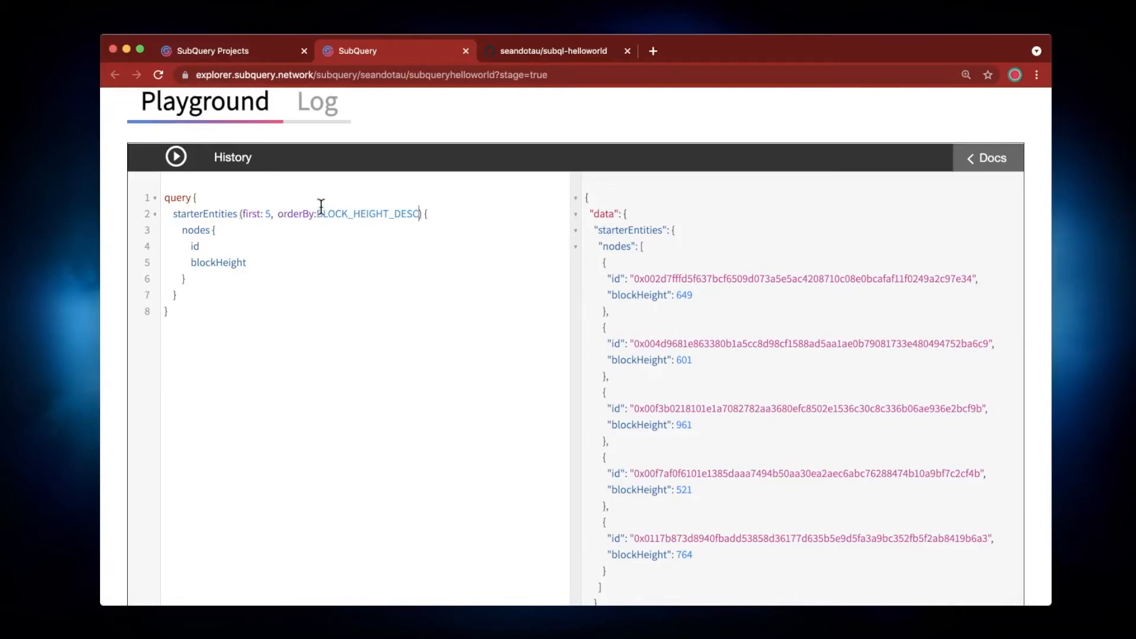
{"action": "left_click", "coordinate": [174, 157]}
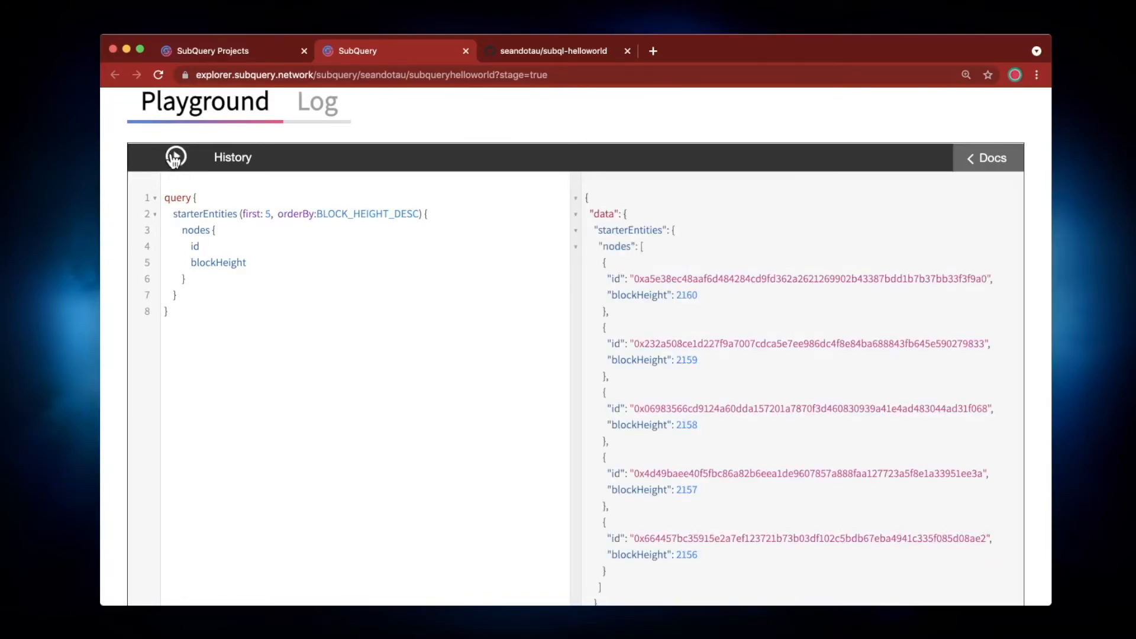
Note the highest block height returned and rerun the query for the latest blocks
{"action": "double_click", "coordinate": [685, 294]}
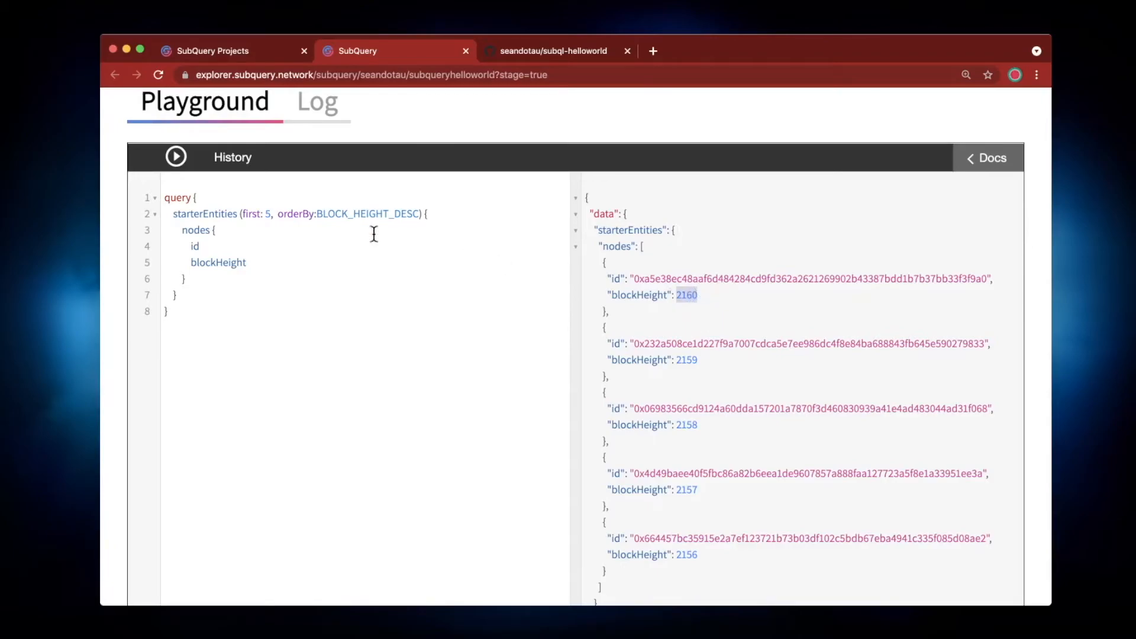
{"action": "left_click", "coordinate": [176, 156]}
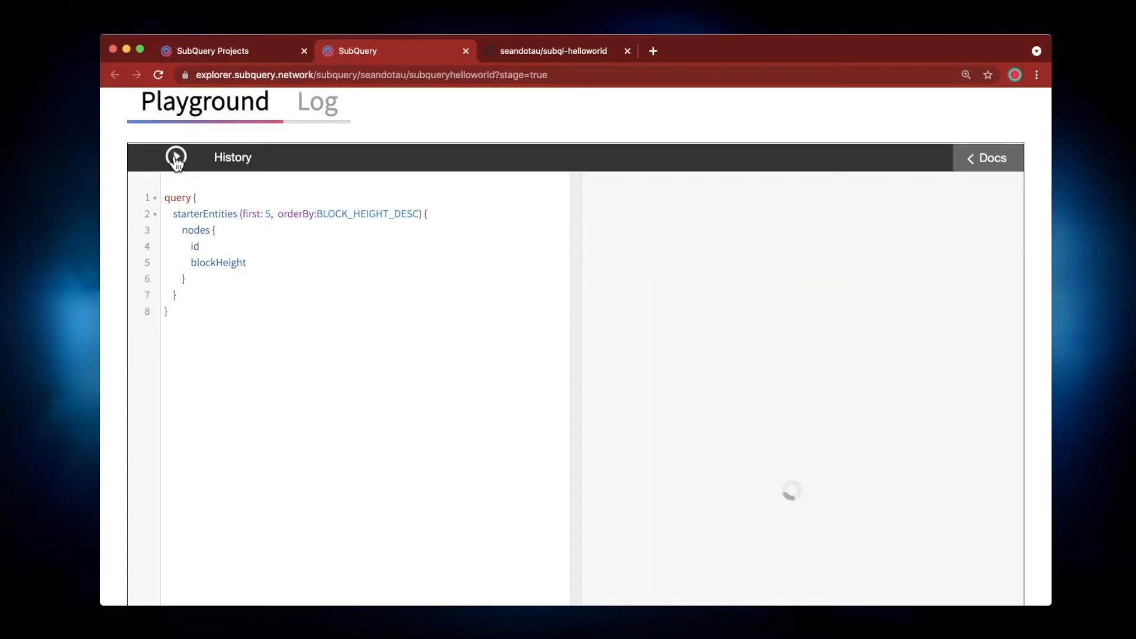
{"action": "left_click", "coordinate": [175, 157]}
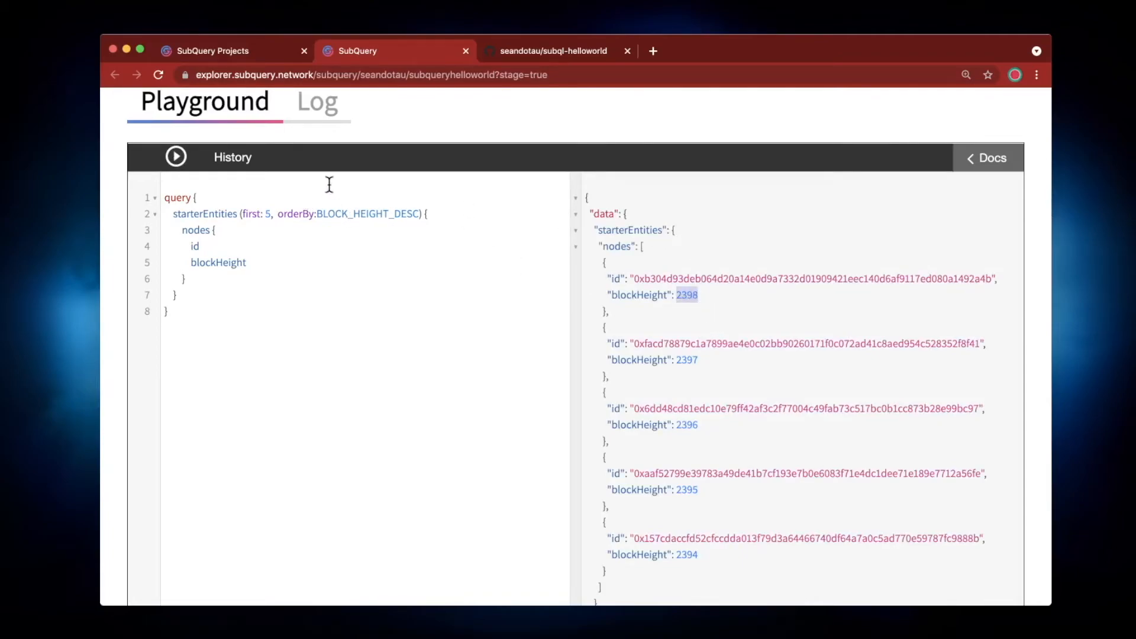
{"action": "left_click", "coordinate": [317, 100]}
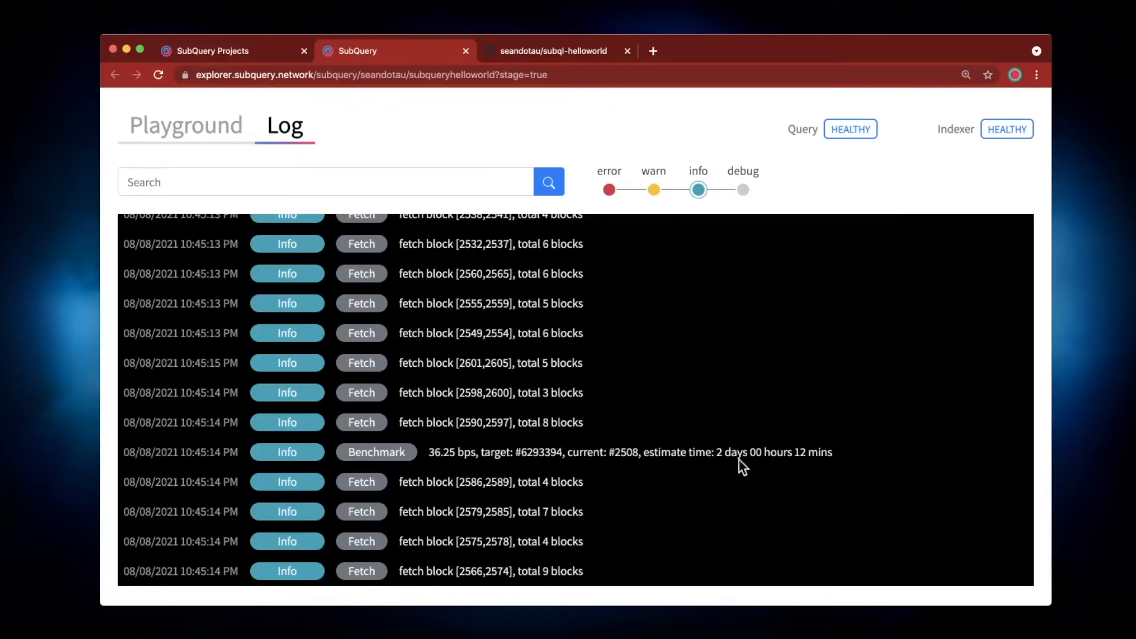
Review the indexer log entries, then return to the SubQuery Projects tab
{"action": "double_click", "coordinate": [730, 452]}
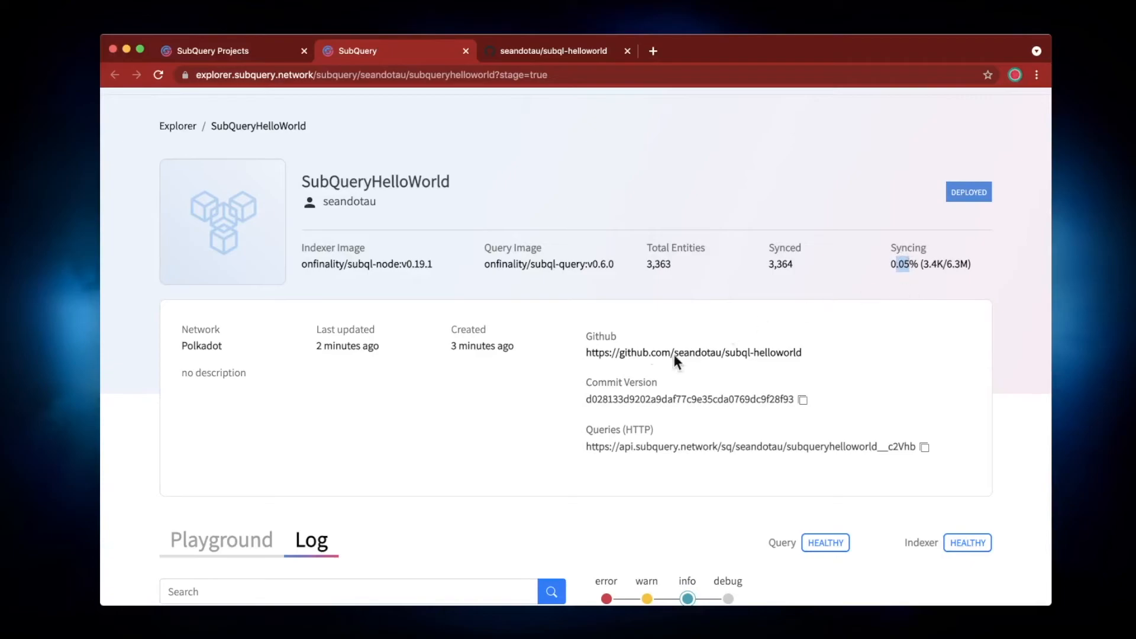
{"action": "mouse_move", "coordinate": [471, 377]}
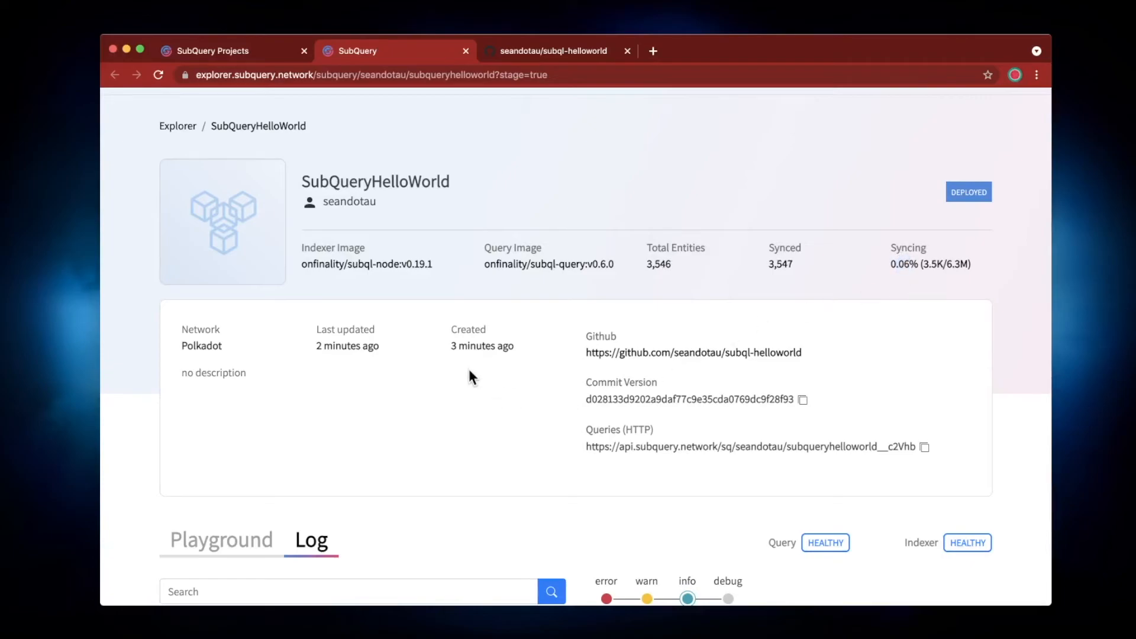
{"action": "left_click", "coordinate": [213, 51]}
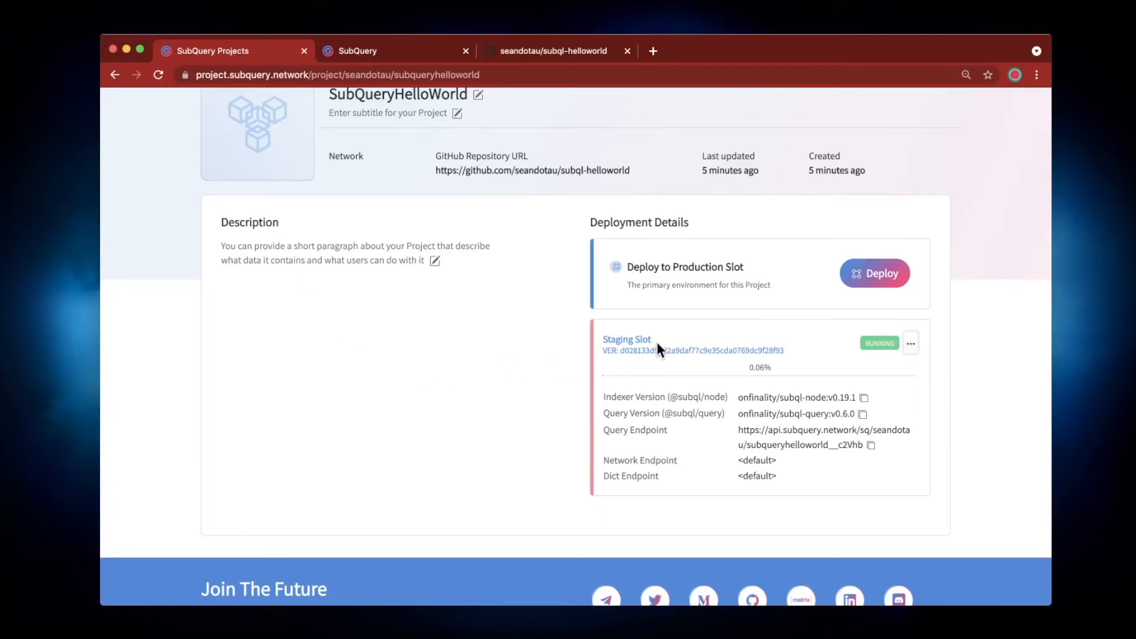
{"action": "mouse_move", "coordinate": [819, 364]}
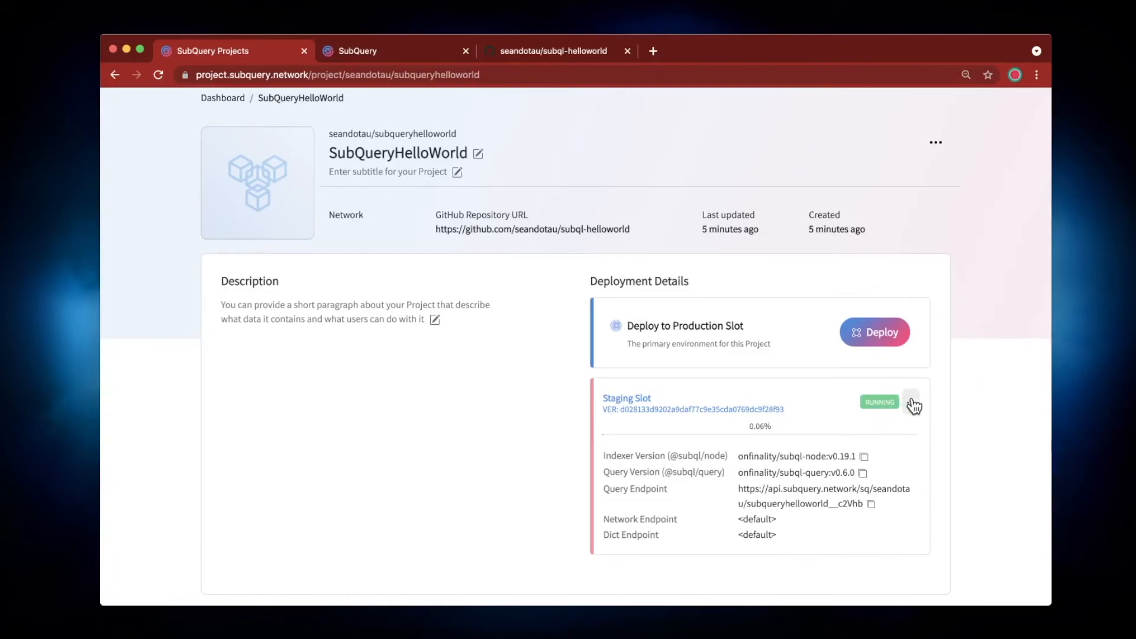
Choose Promote to Production from the Staging Slot actions of SubQueryHelloWorld
{"action": "left_click", "coordinate": [911, 403]}
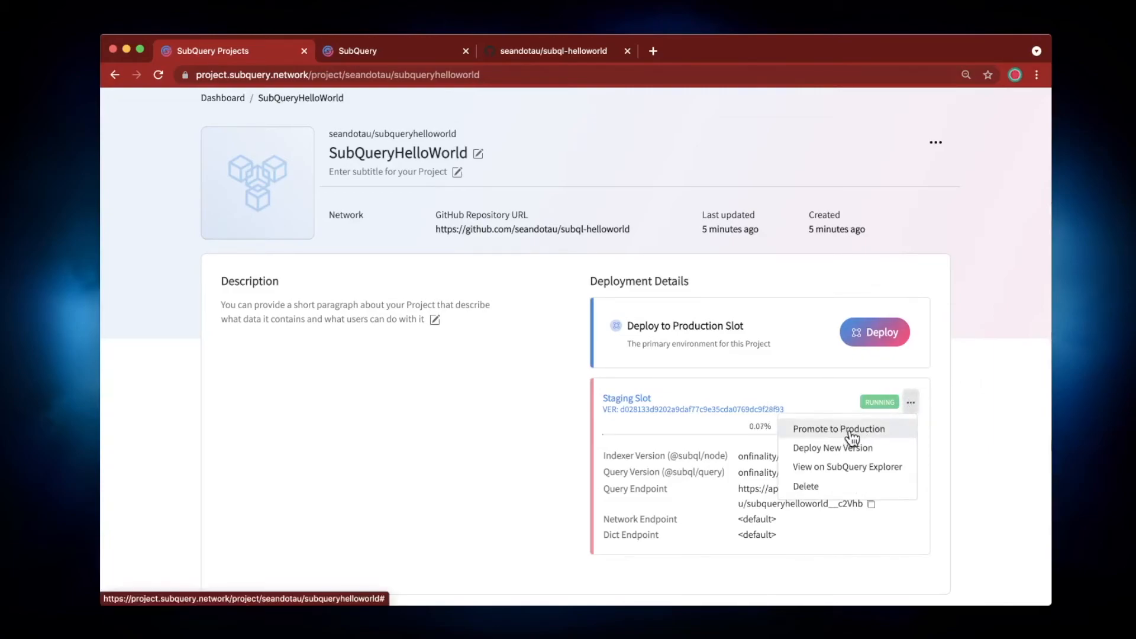
{"action": "left_click", "coordinate": [838, 430]}
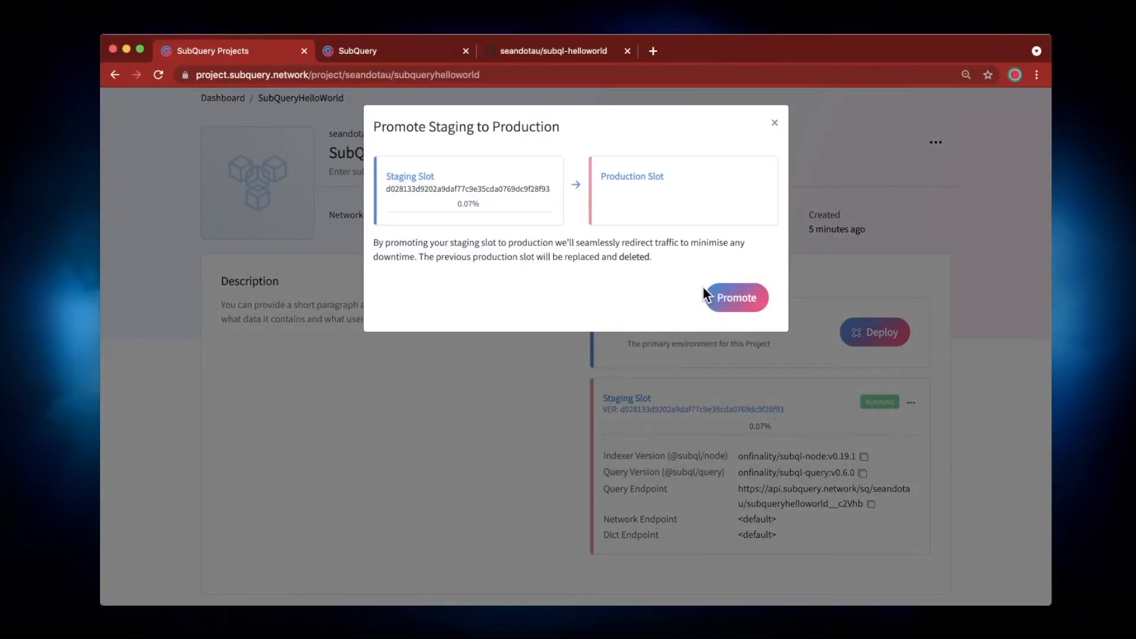
Confirm the promotion so SubQueryHelloWorld runs in the production slot
{"action": "left_click", "coordinate": [735, 297]}
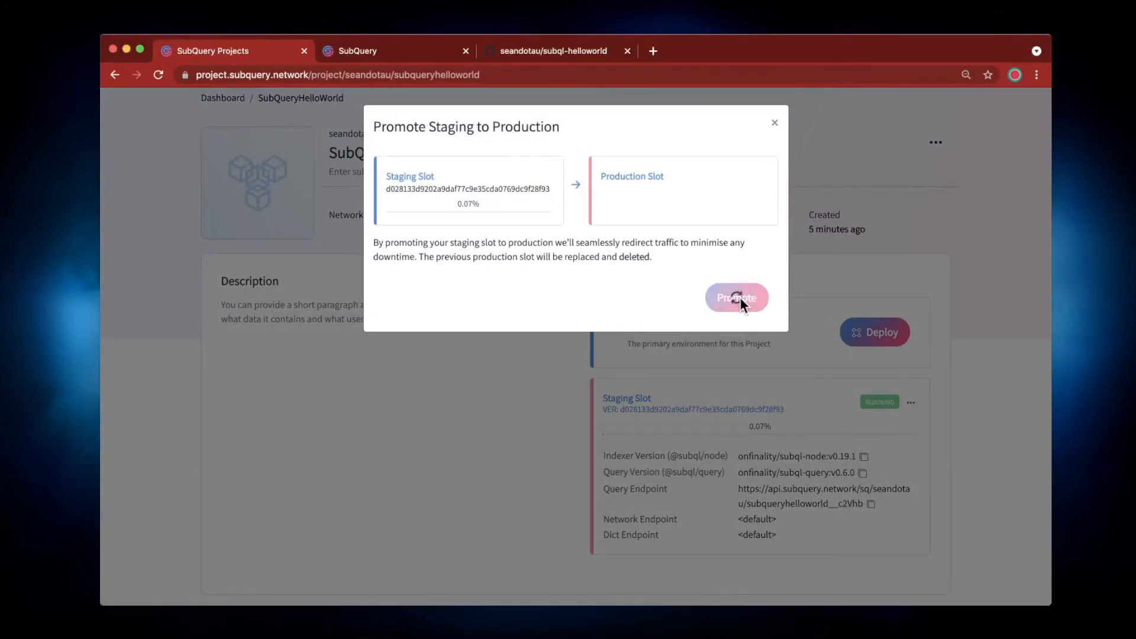
{"action": "left_click", "coordinate": [736, 297]}
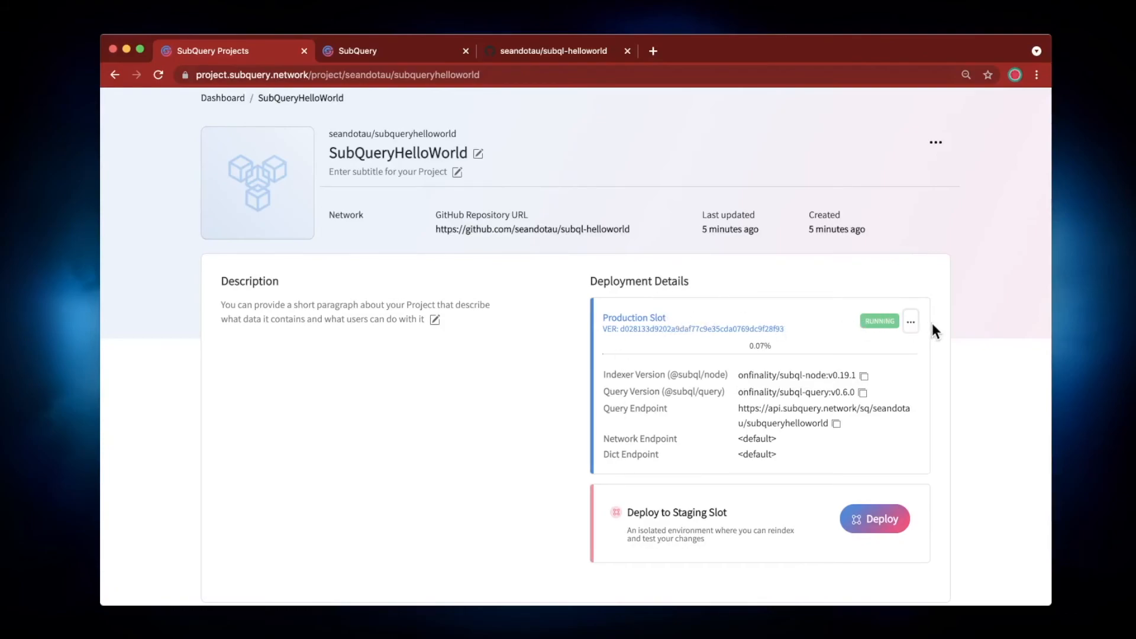
{"action": "left_click", "coordinate": [911, 321]}
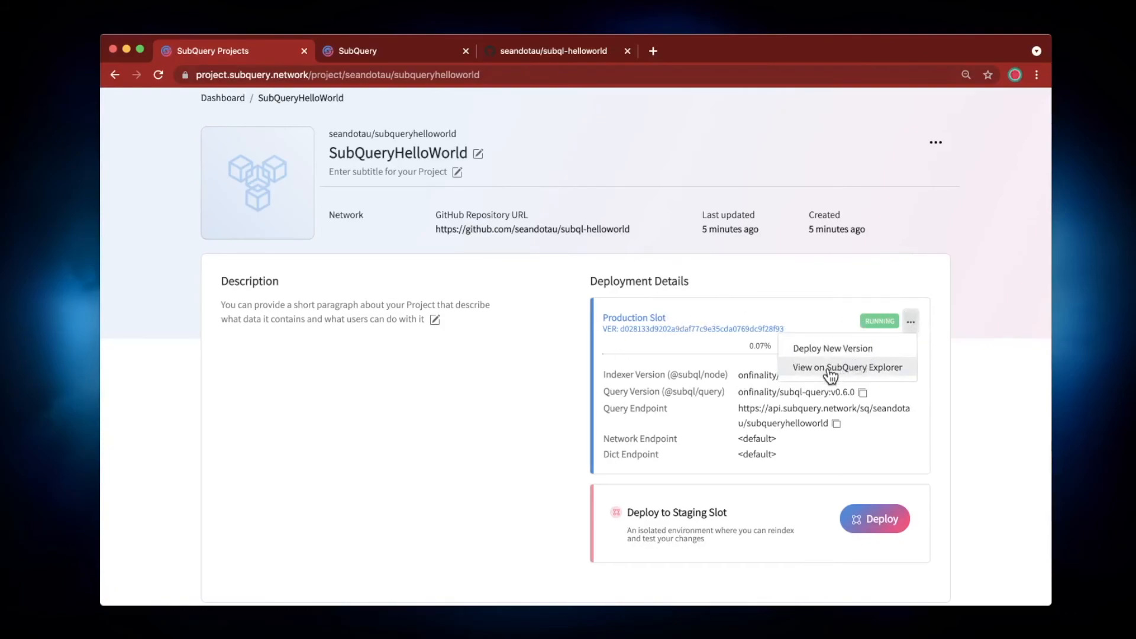
{"action": "mouse_move", "coordinate": [855, 371]}
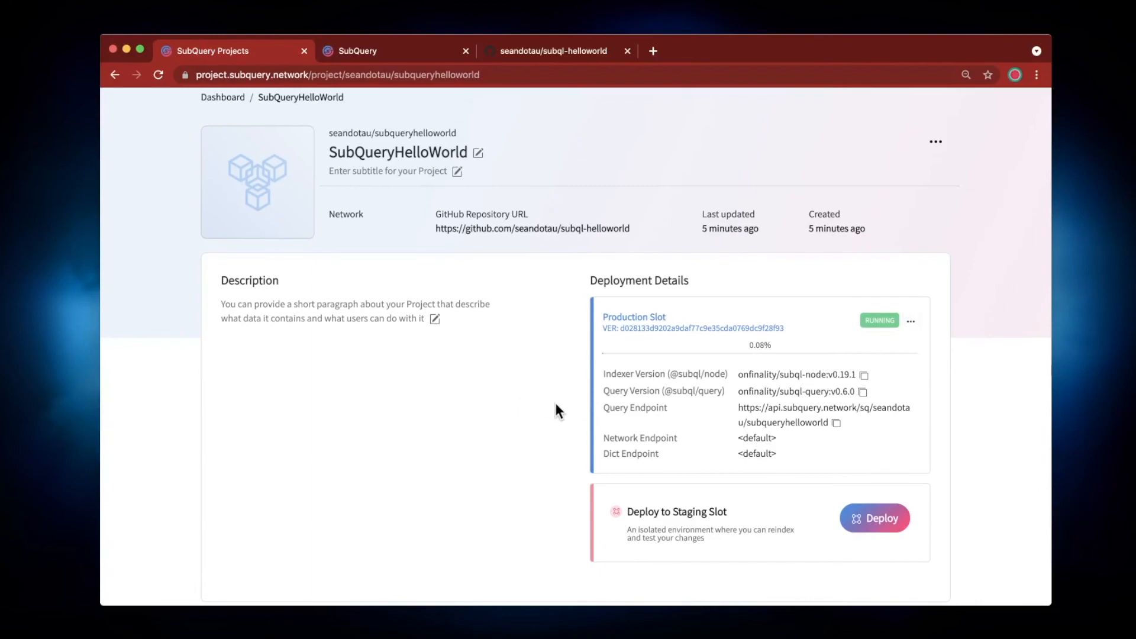
{"action": "left_click", "coordinate": [910, 320]}
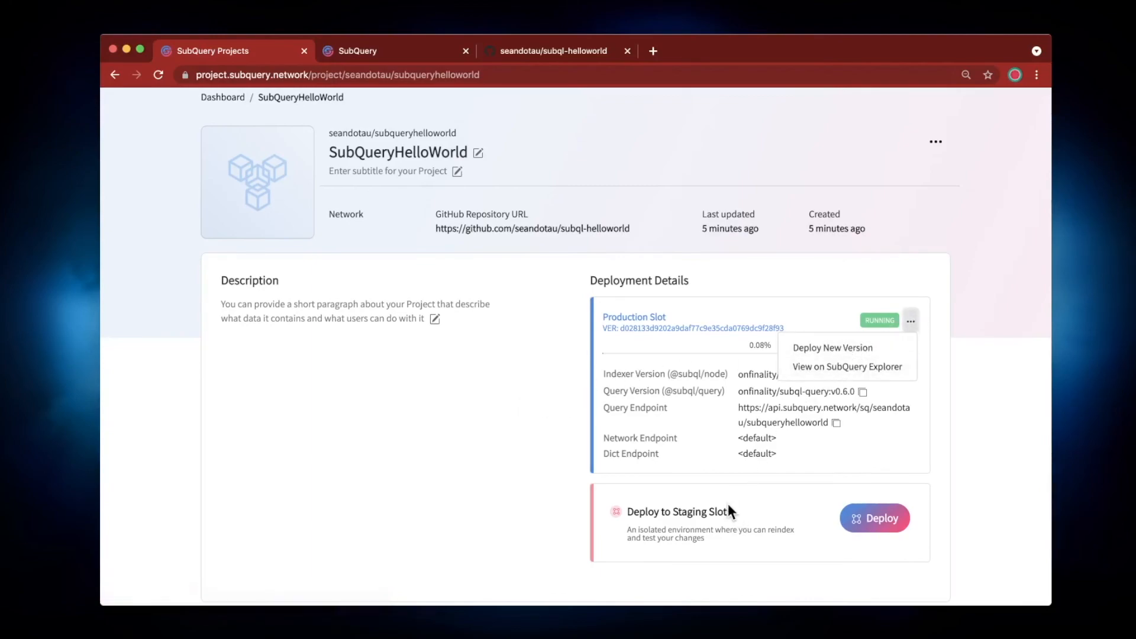
{"action": "mouse_move", "coordinate": [564, 385]}
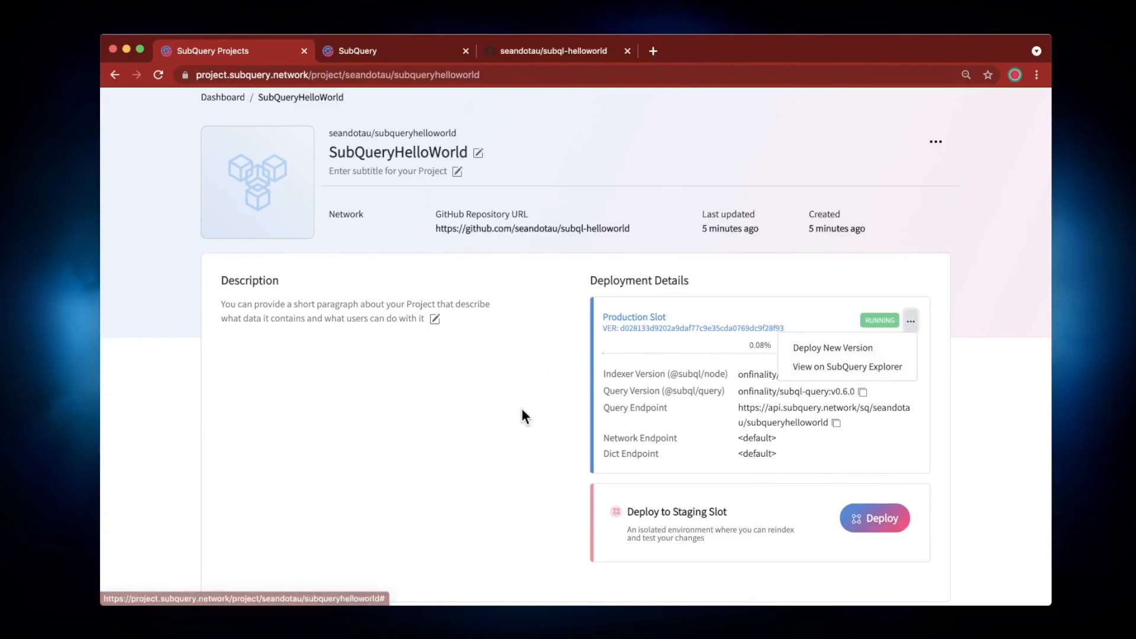
{"action": "left_click", "coordinate": [935, 141]}
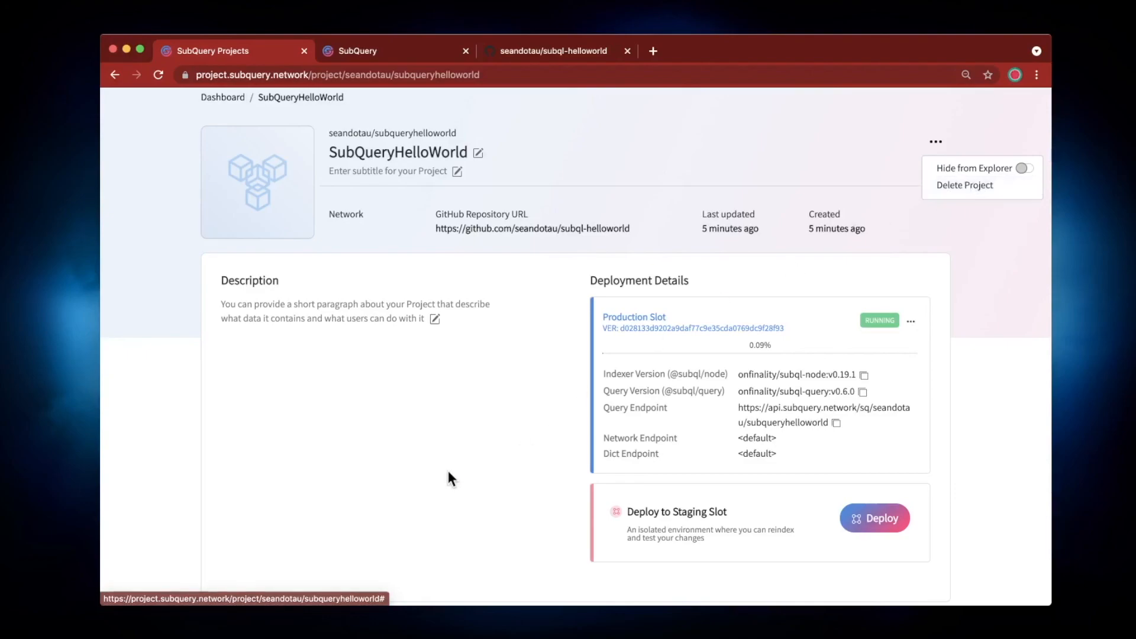
{"action": "scroll", "scroll_direction": "down", "scroll_amount": 3}
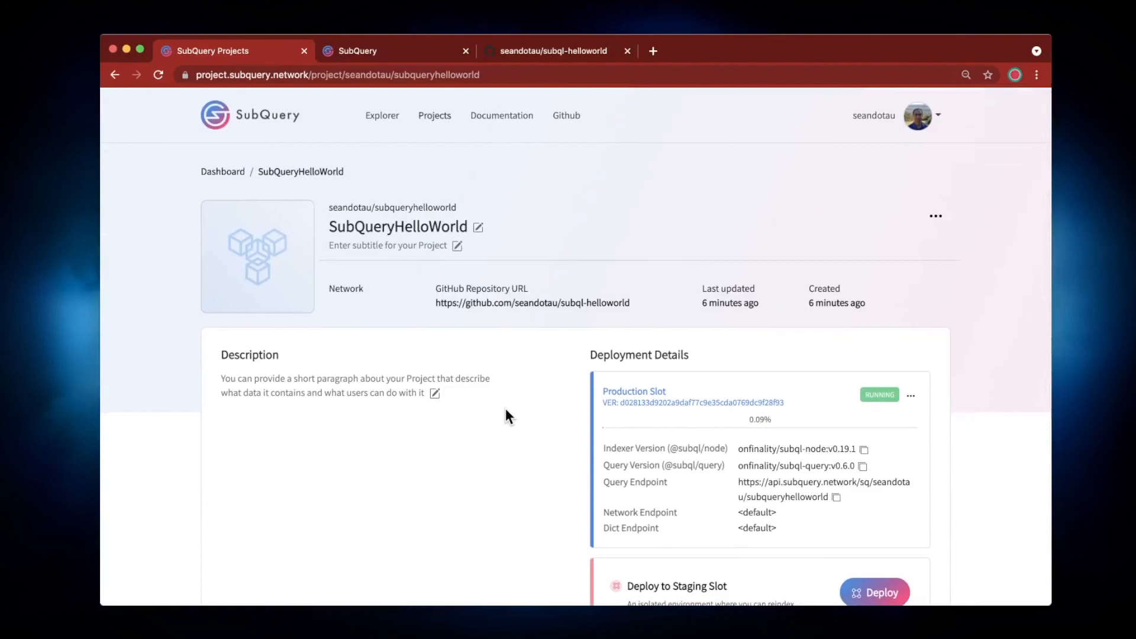
{"action": "scroll", "scroll_direction": "down", "scroll_amount": 3}
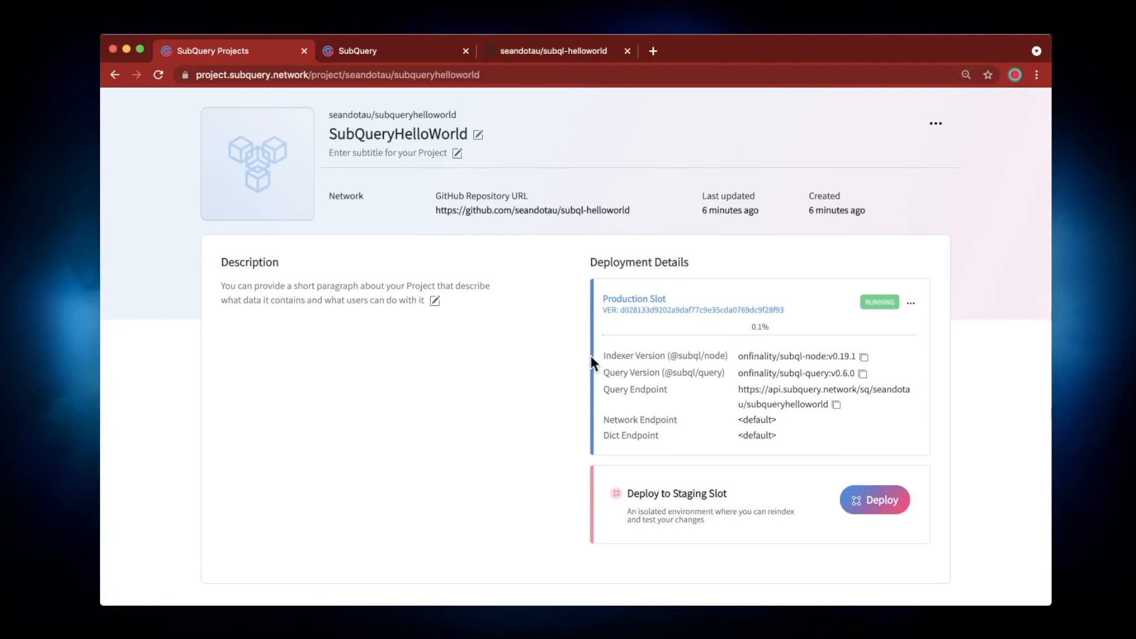
{"action": "mouse_move", "coordinate": [578, 363]}
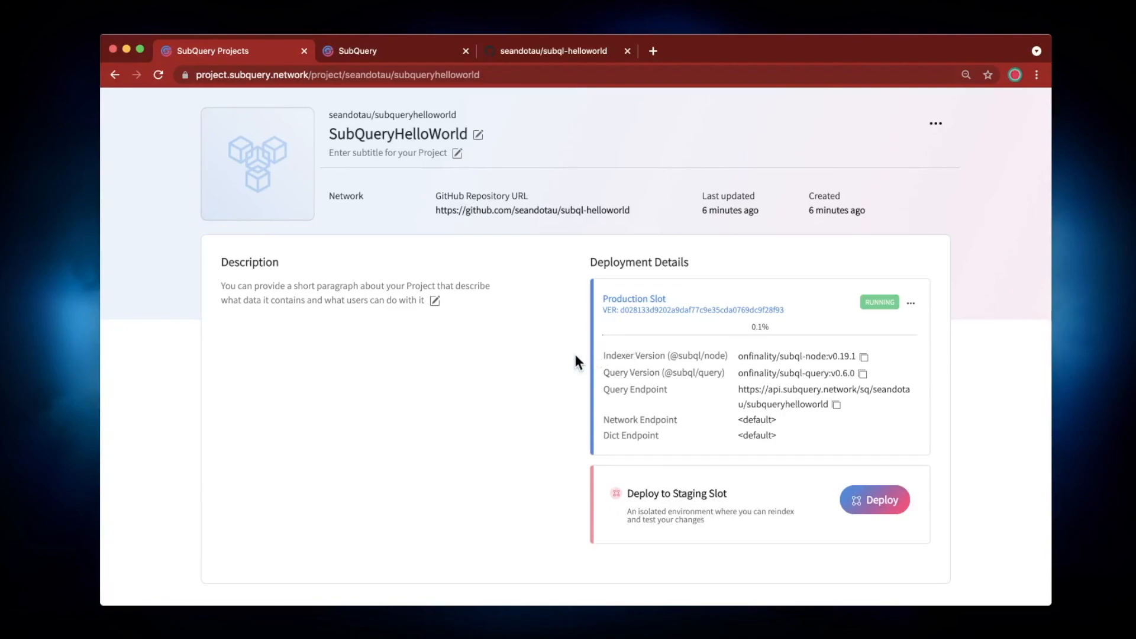